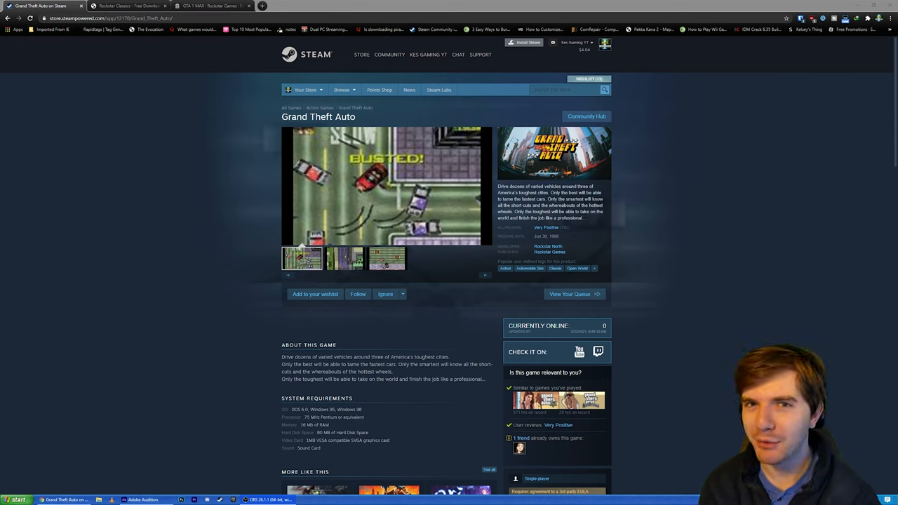
Click repeatedly through the three side-by-side items on the current page
left_click(344, 258)
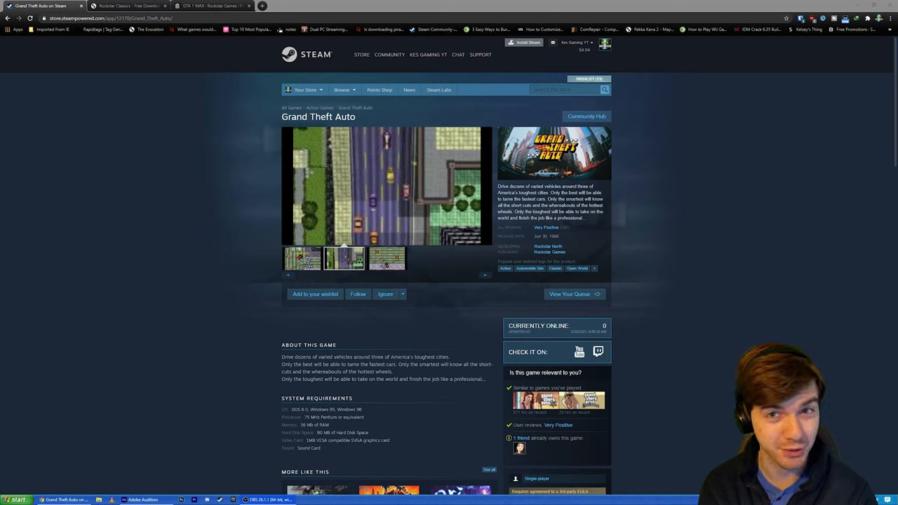
left_click(386, 258)
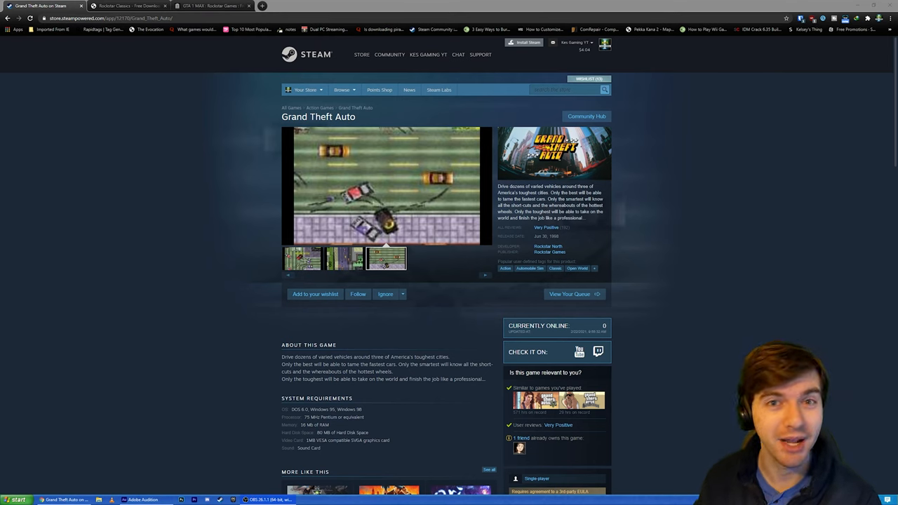
left_click(302, 258)
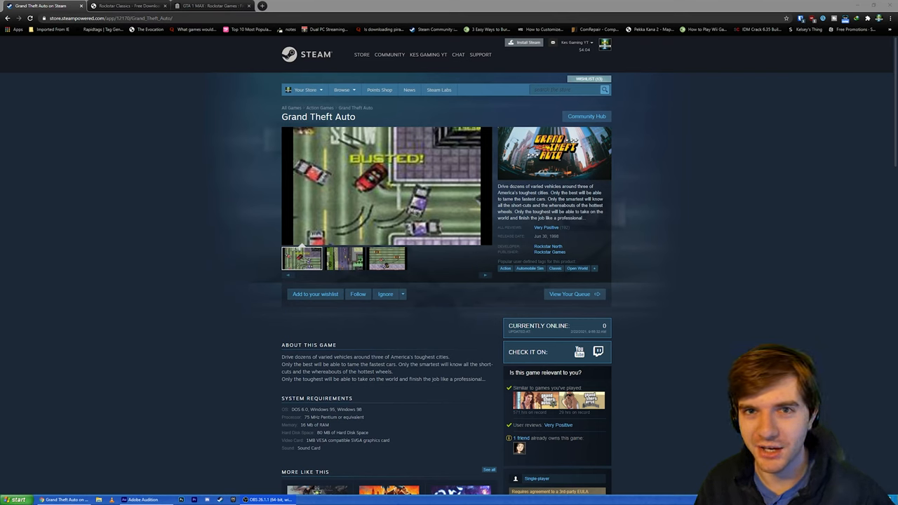
left_click(344, 258)
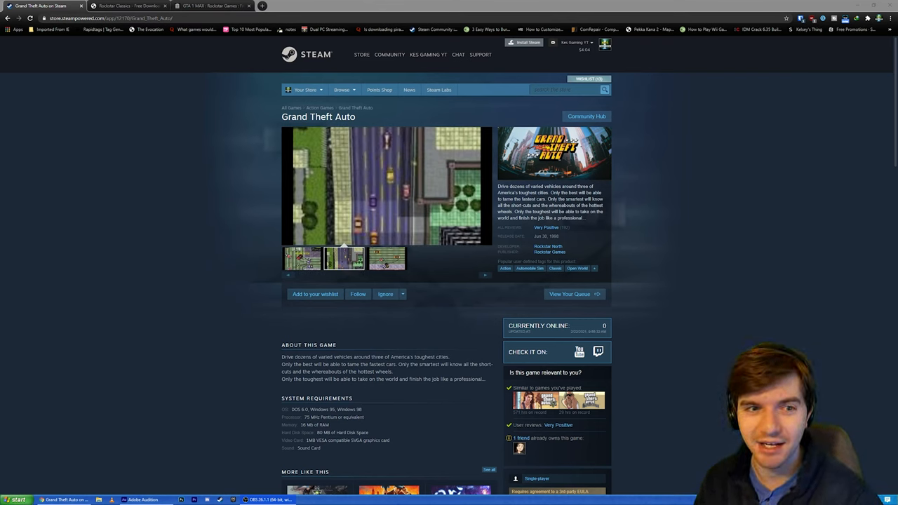
left_click(301, 258)
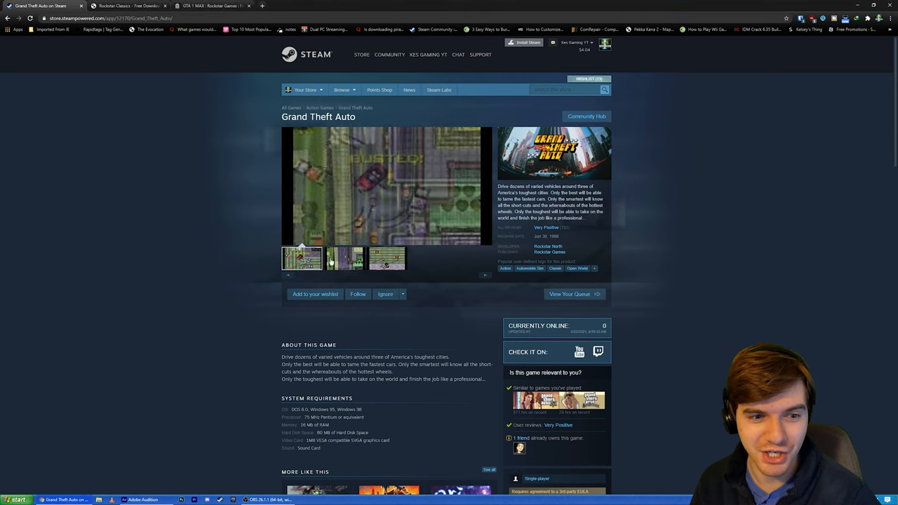
left_click(386, 258)
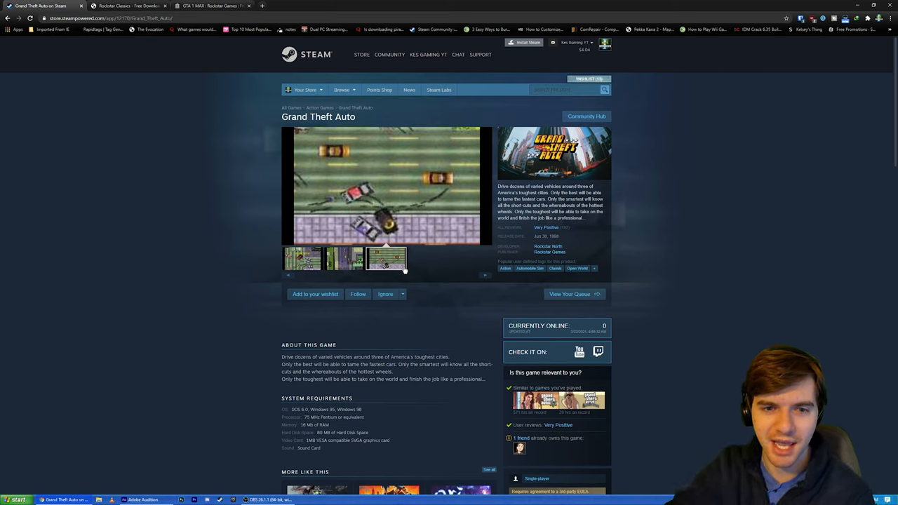
left_click(301, 258)
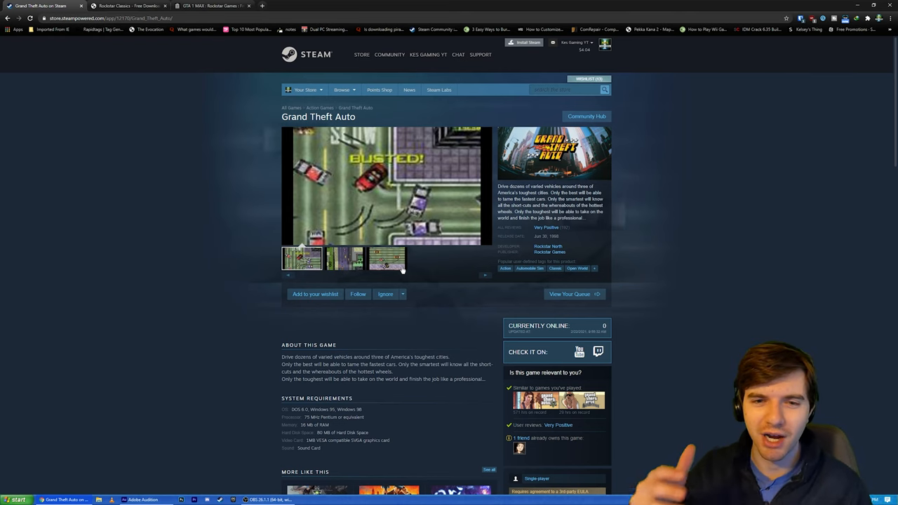
left_click(344, 258)
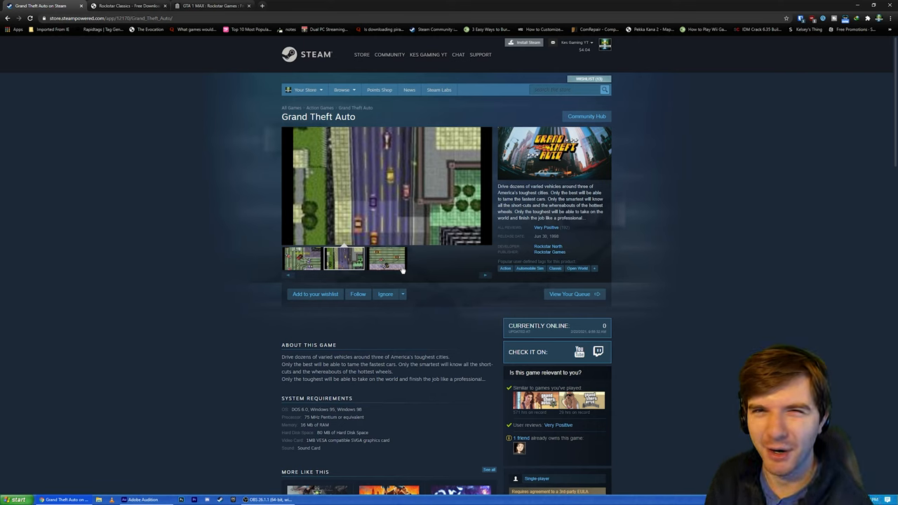
left_click(386, 260)
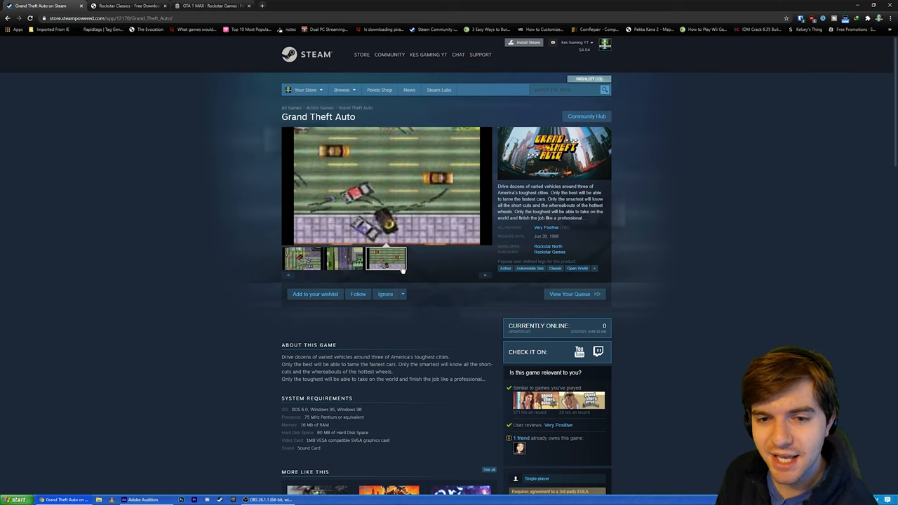
left_click(302, 258)
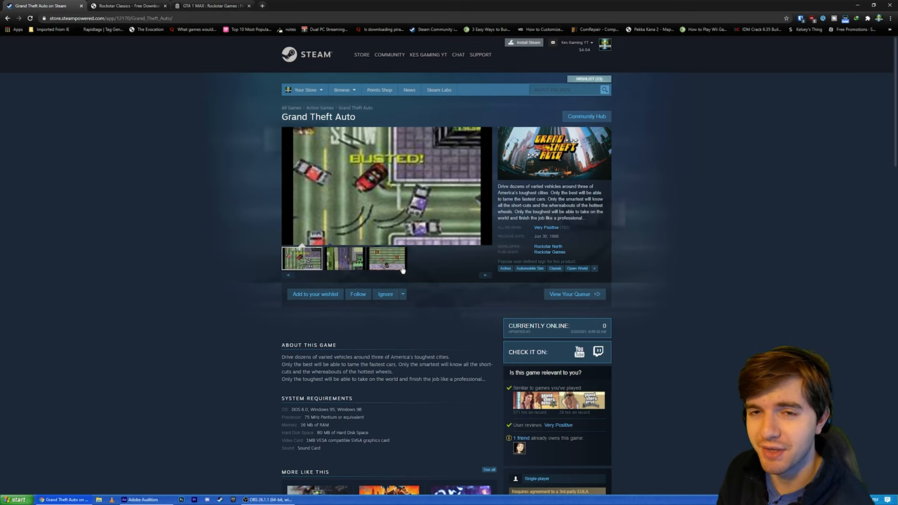
left_click(344, 258)
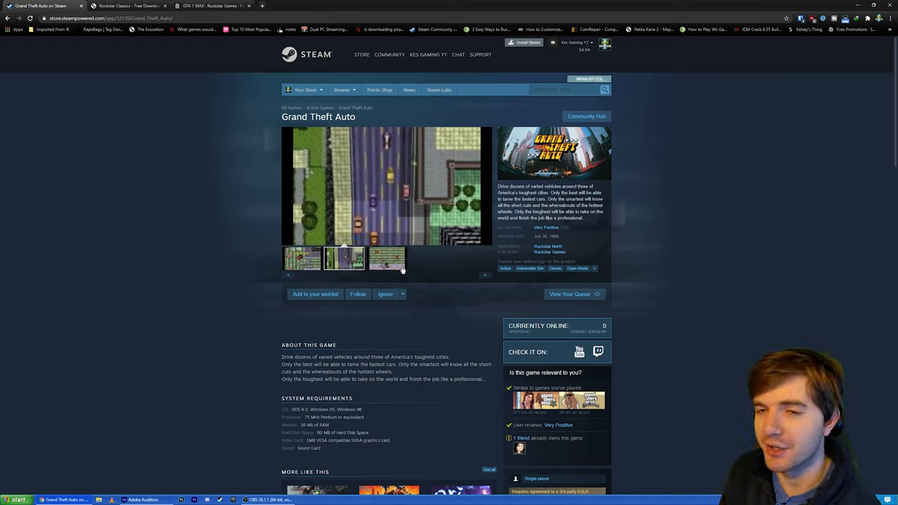
left_click(386, 258)
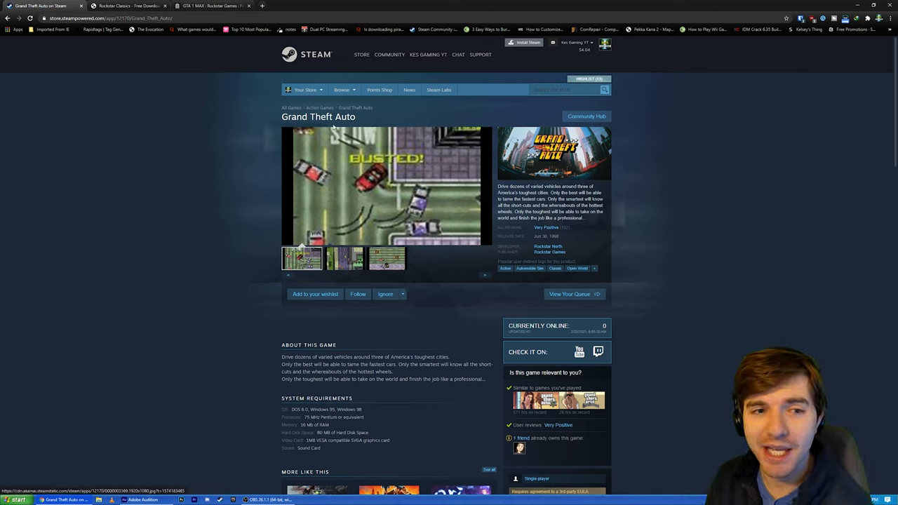
mouse_move(484, 133)
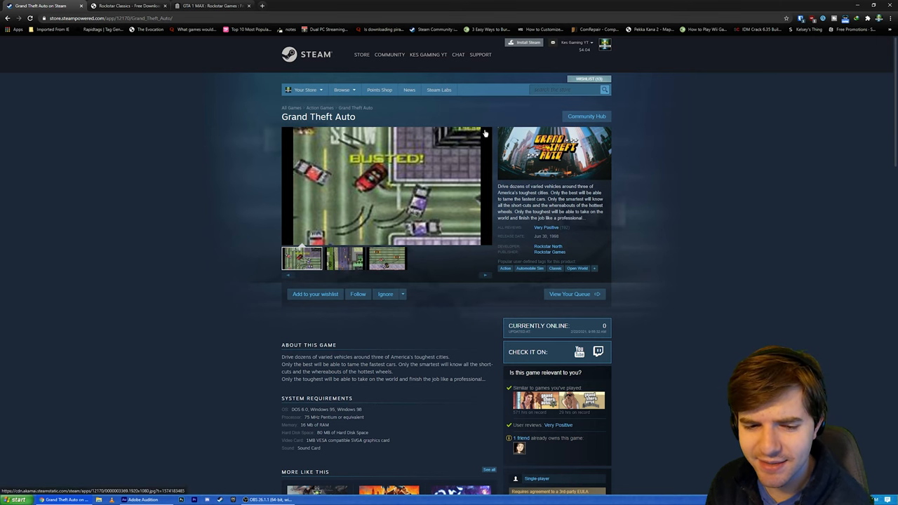
mouse_move(328, 249)
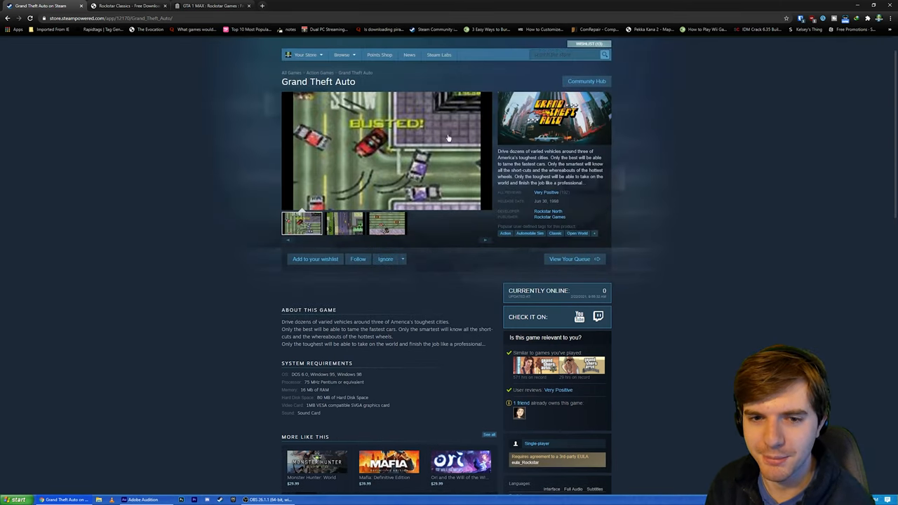
mouse_move(489, 84)
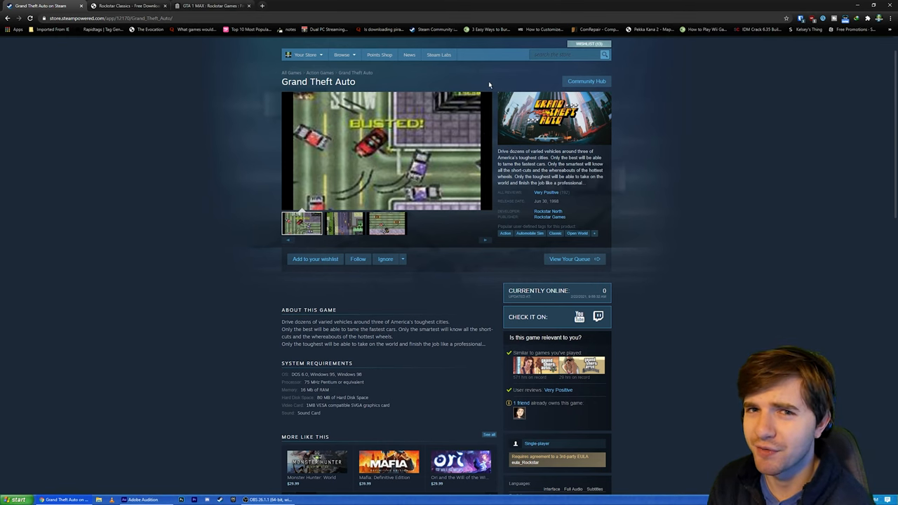
Scroll the page, then switch to the Rockstar Classics free downloads tab
scroll("up", 3)
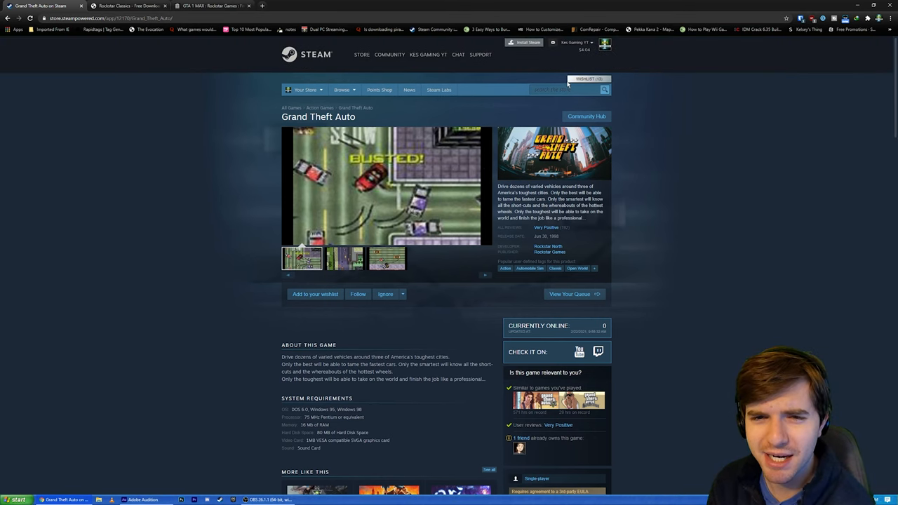
left_click(345, 258)
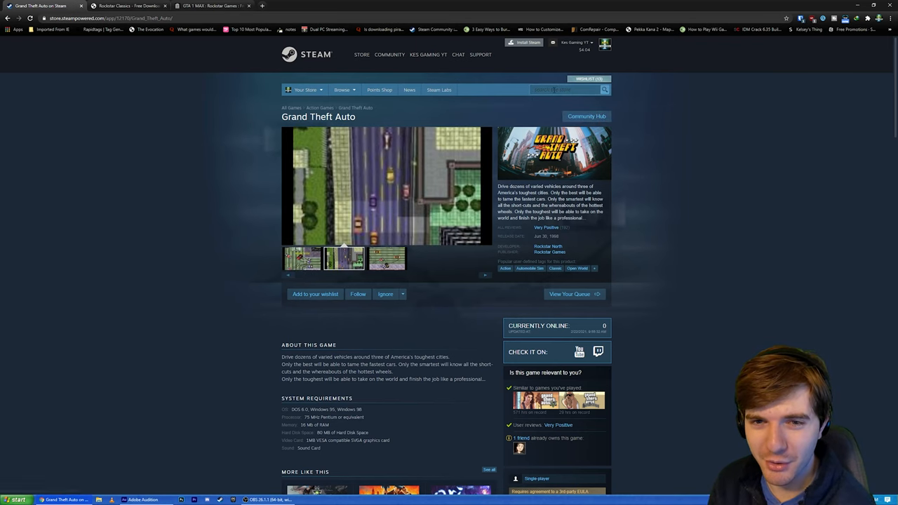
scroll("down", 3)
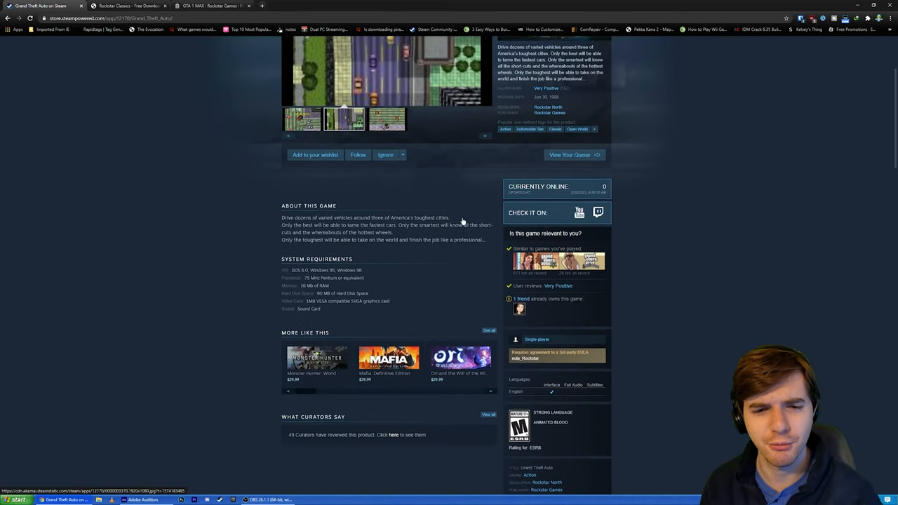
scroll("down", 3)
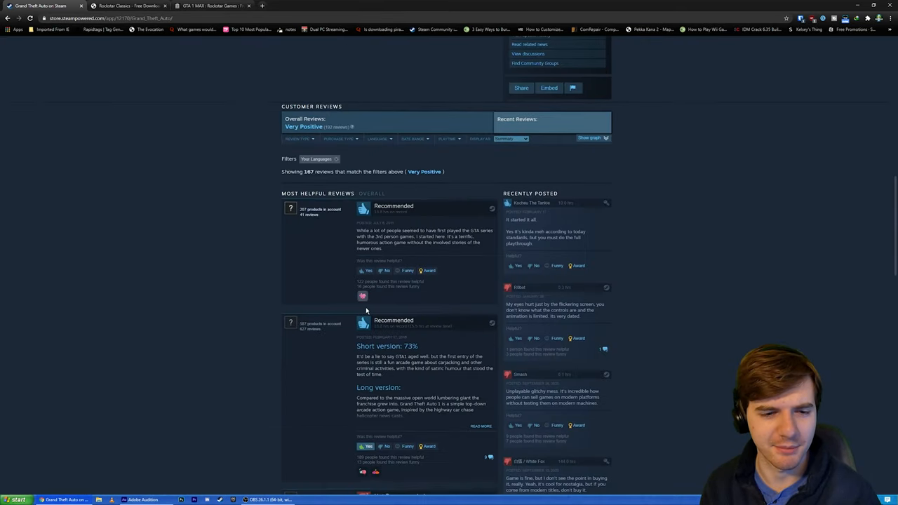
scroll("down", 3)
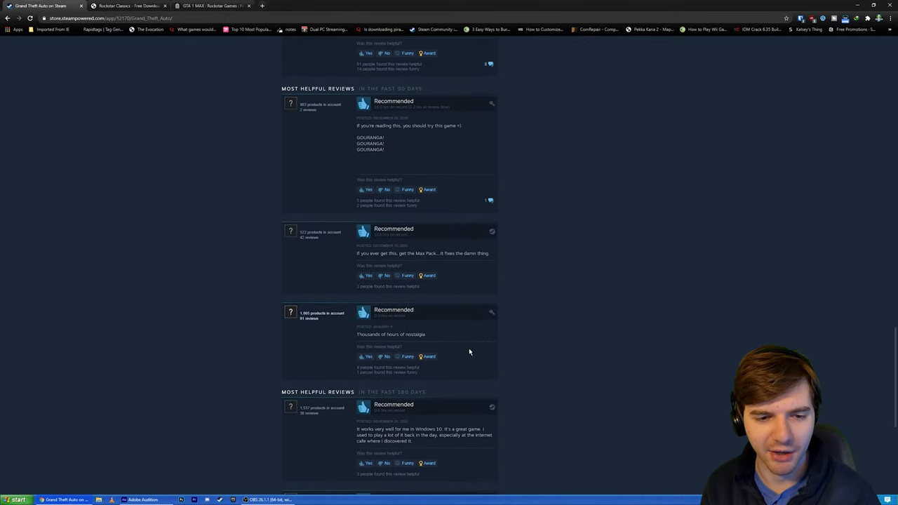
scroll("up", 3)
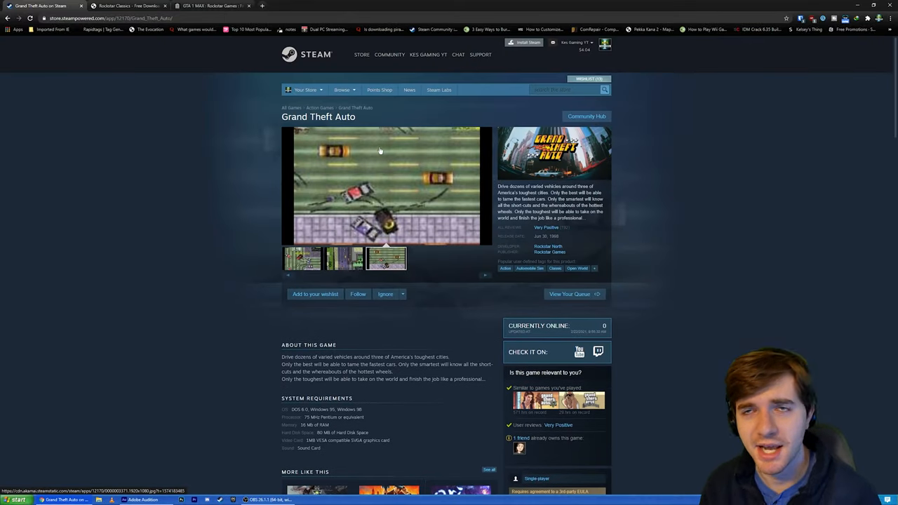
mouse_move(220, 105)
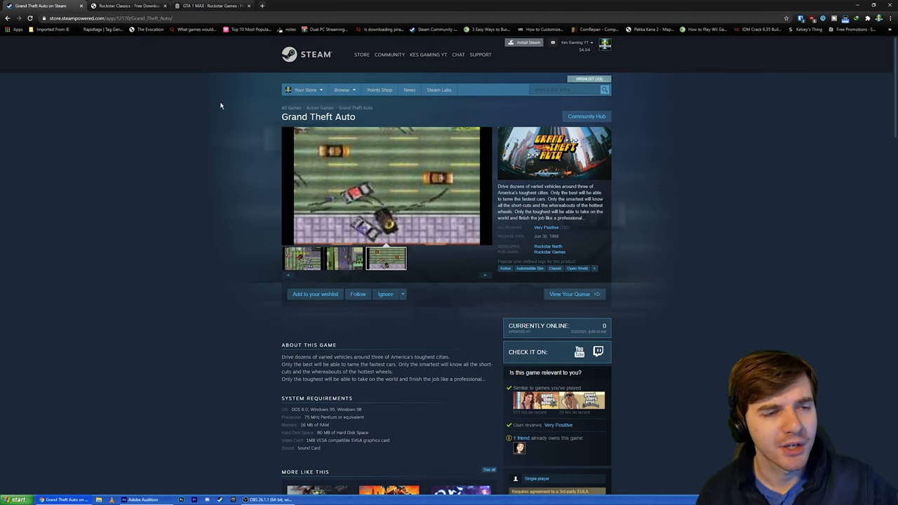
mouse_move(233, 118)
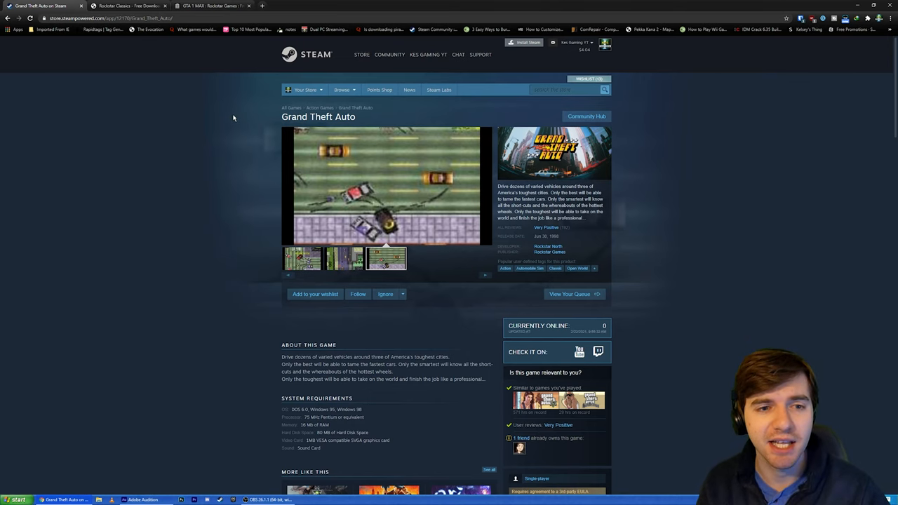
mouse_move(226, 104)
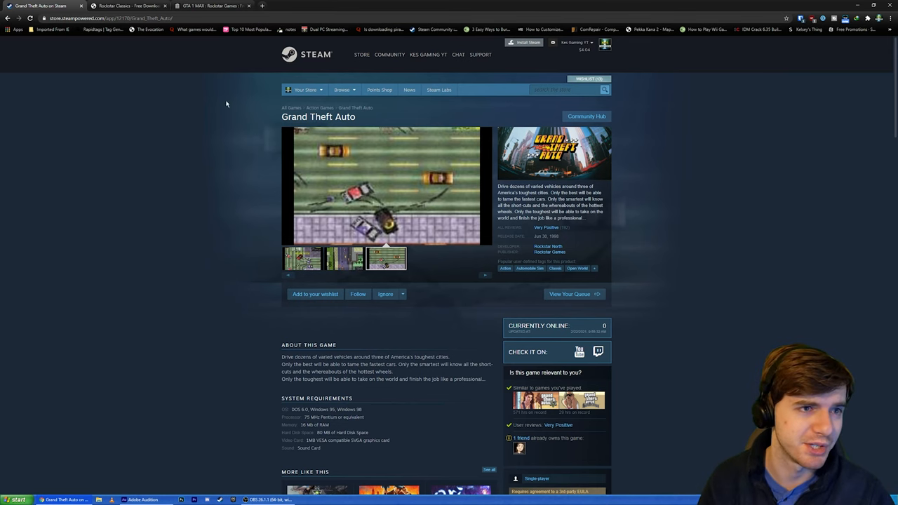
left_click(130, 6)
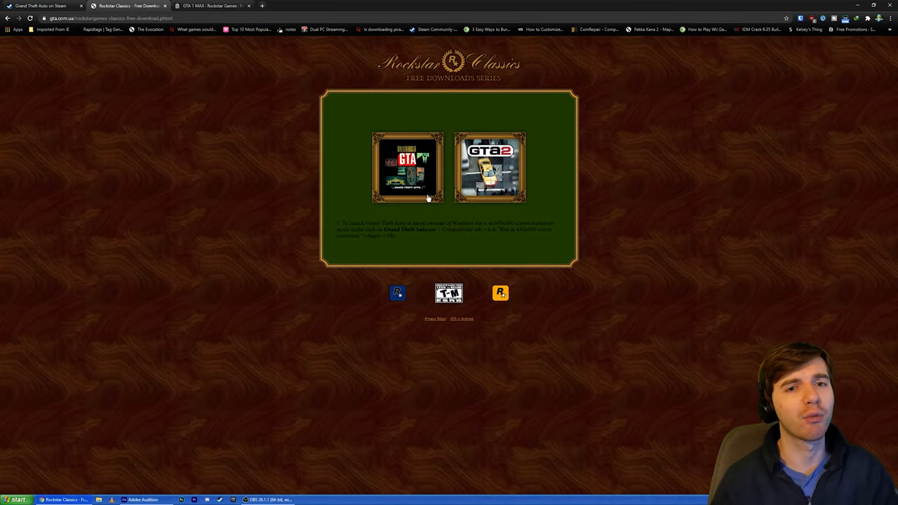
mouse_move(421, 197)
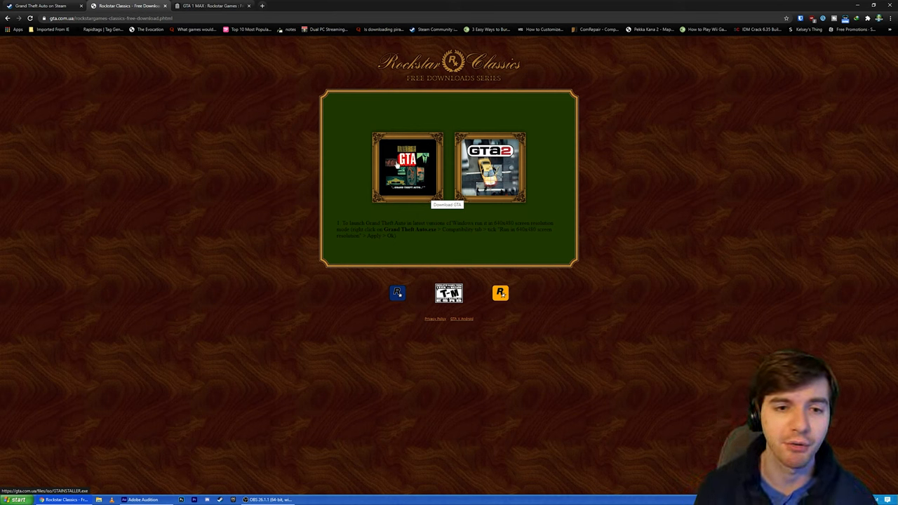
mouse_move(490, 167)
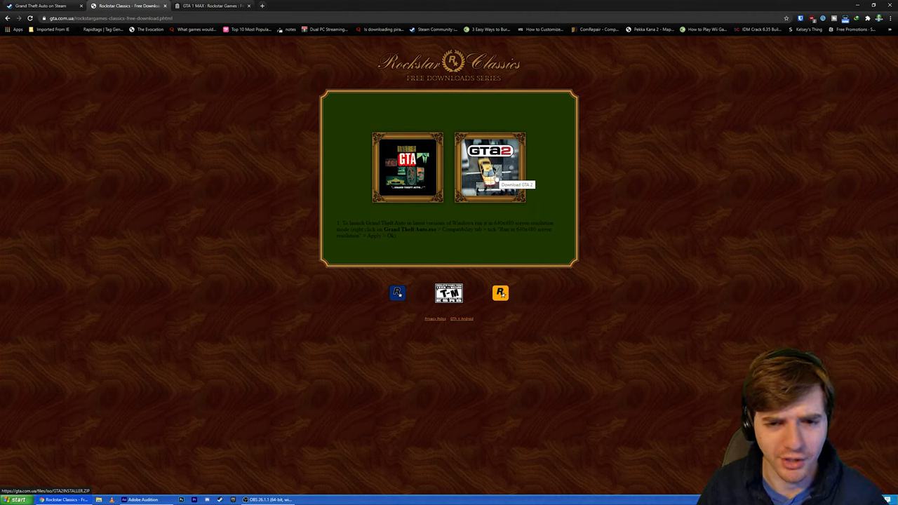
mouse_move(338, 93)
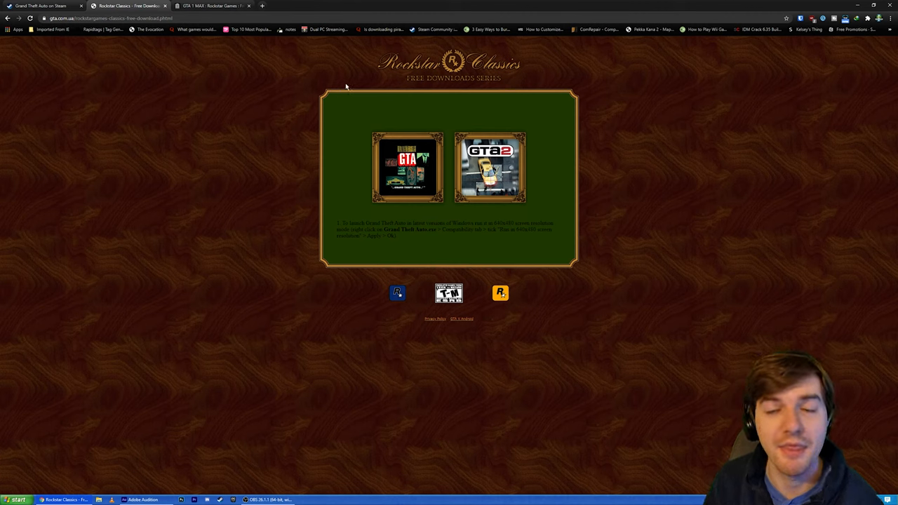
mouse_move(392, 150)
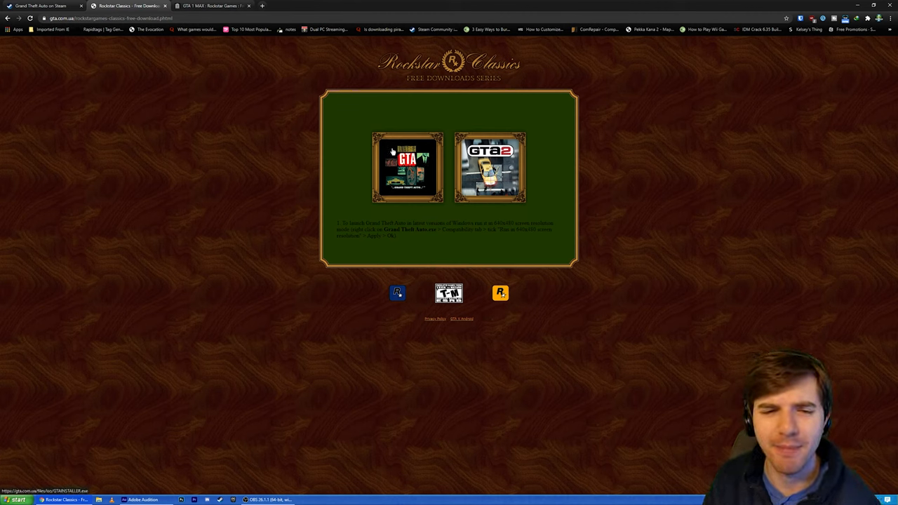
mouse_move(386, 204)
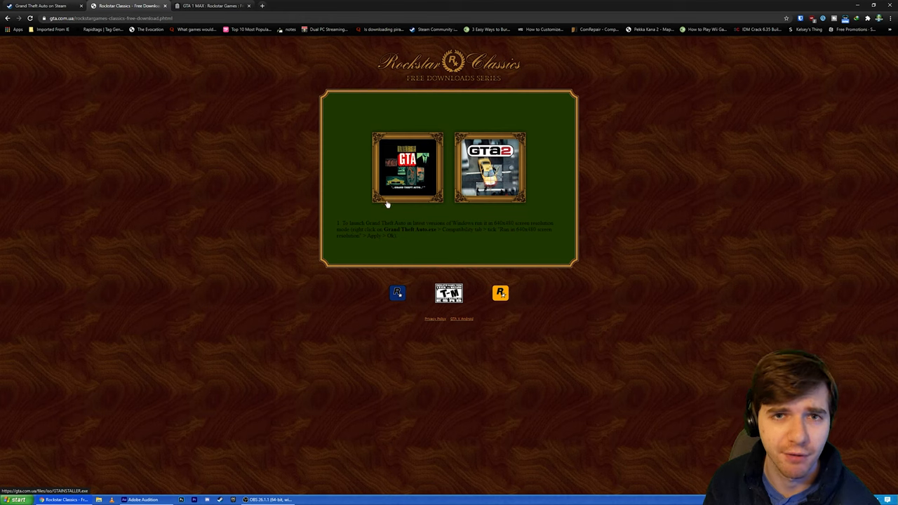
mouse_move(449, 103)
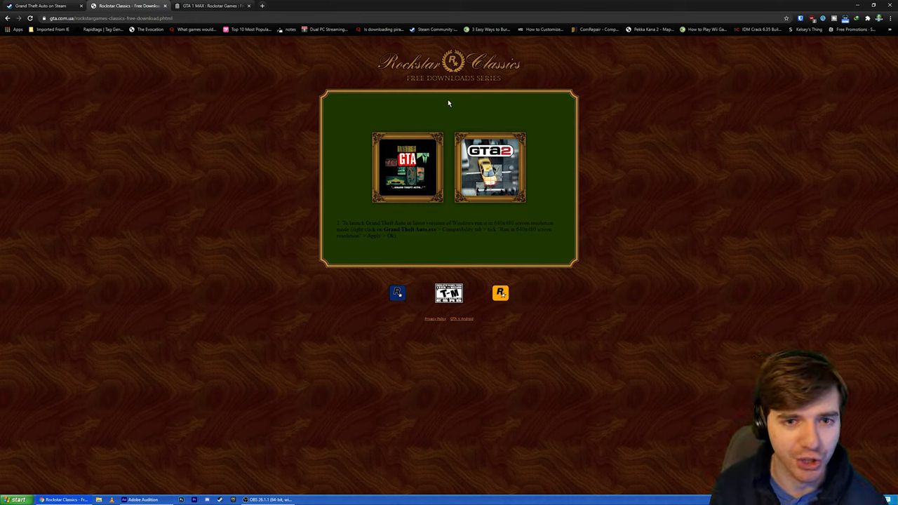
mouse_move(400, 104)
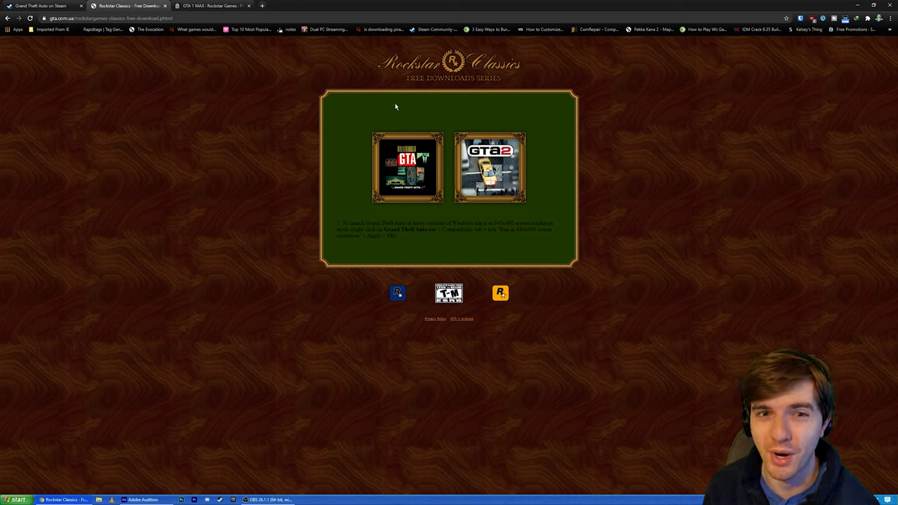
mouse_move(465, 121)
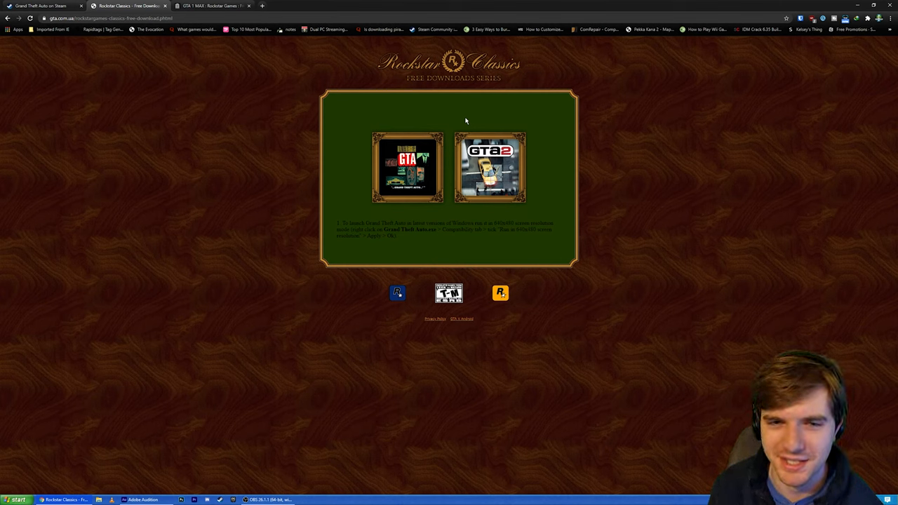
mouse_move(364, 118)
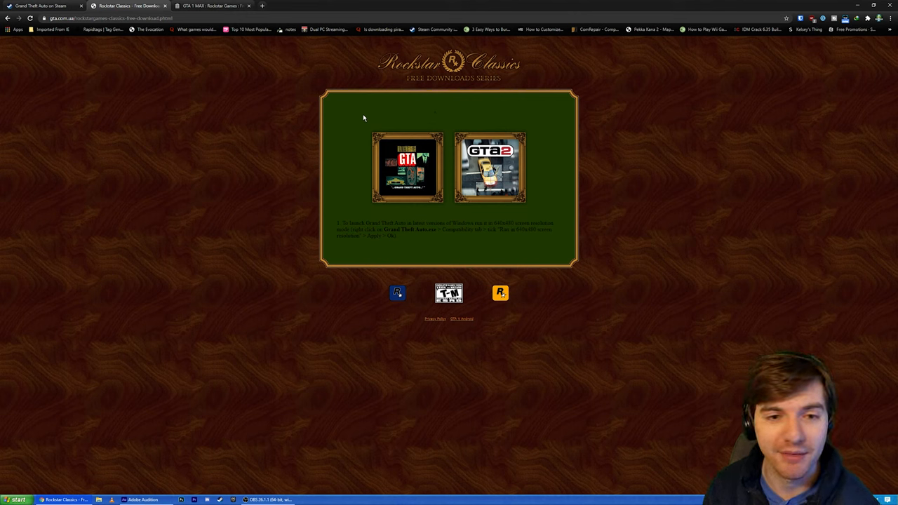
mouse_move(450, 122)
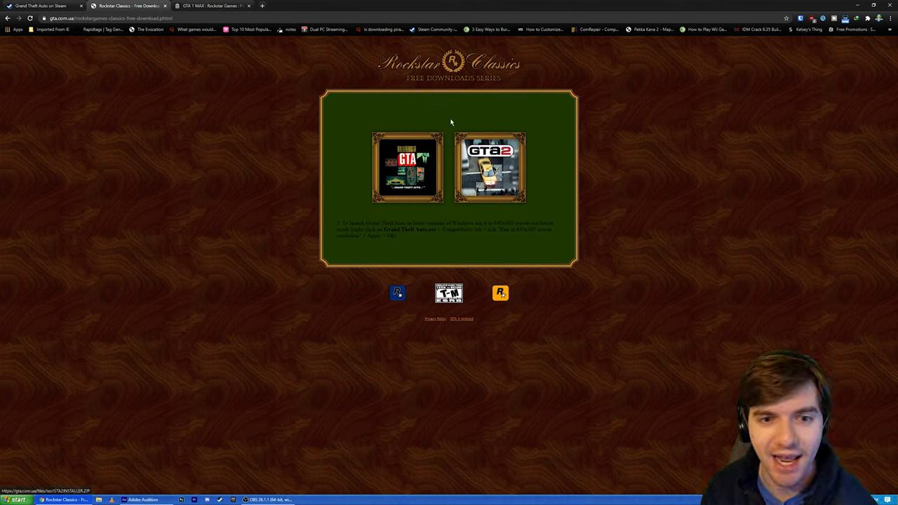
mouse_move(344, 143)
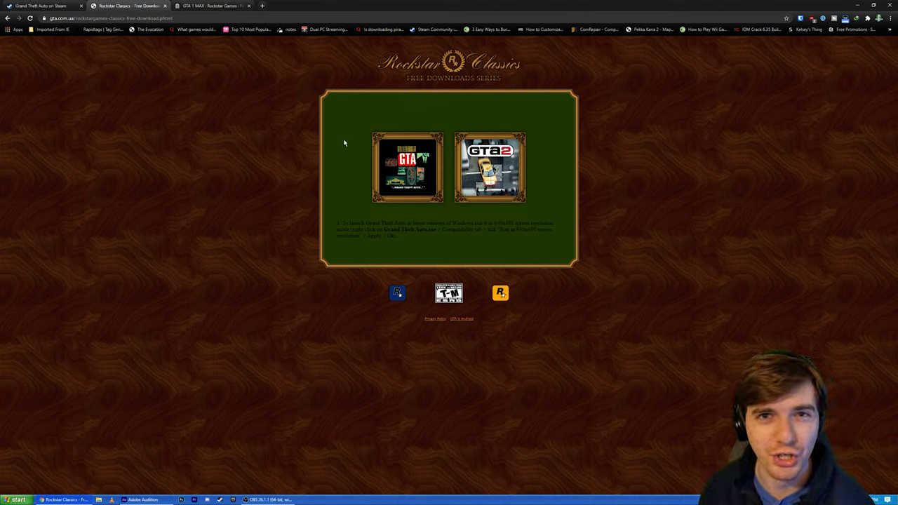
mouse_move(403, 192)
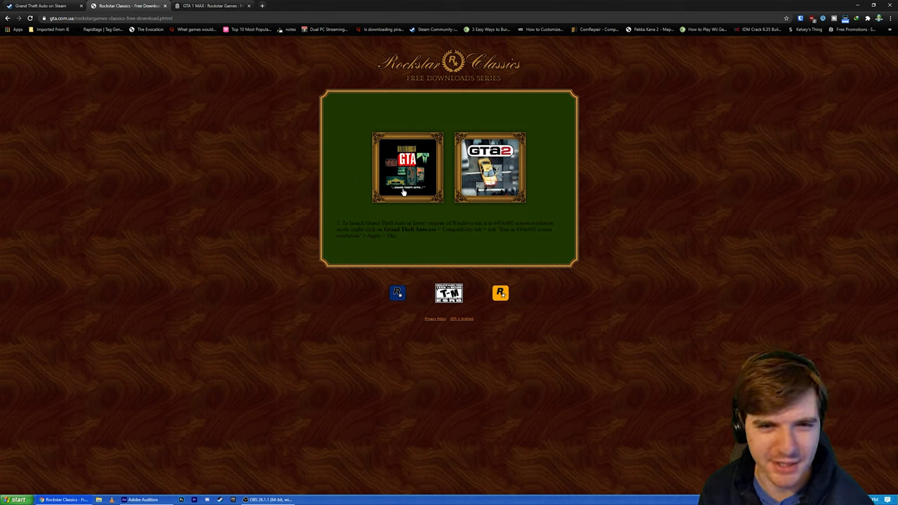
mouse_move(418, 214)
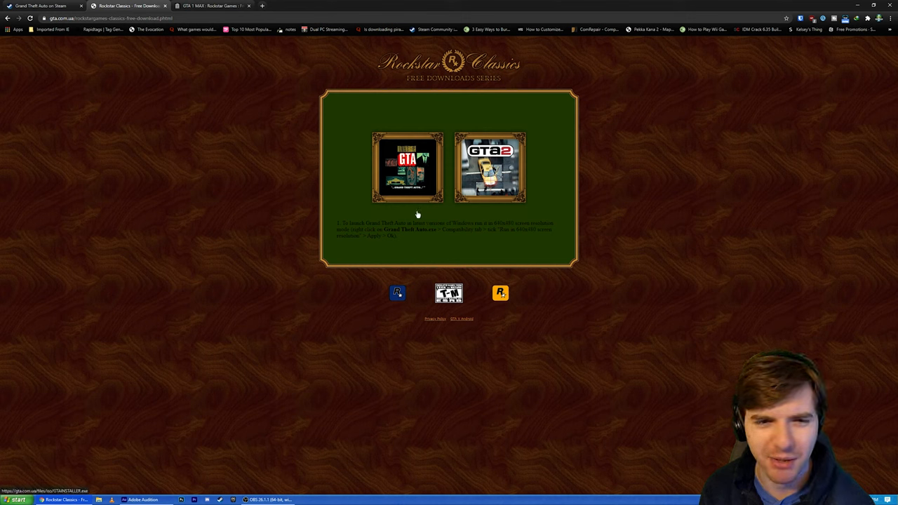
mouse_move(416, 213)
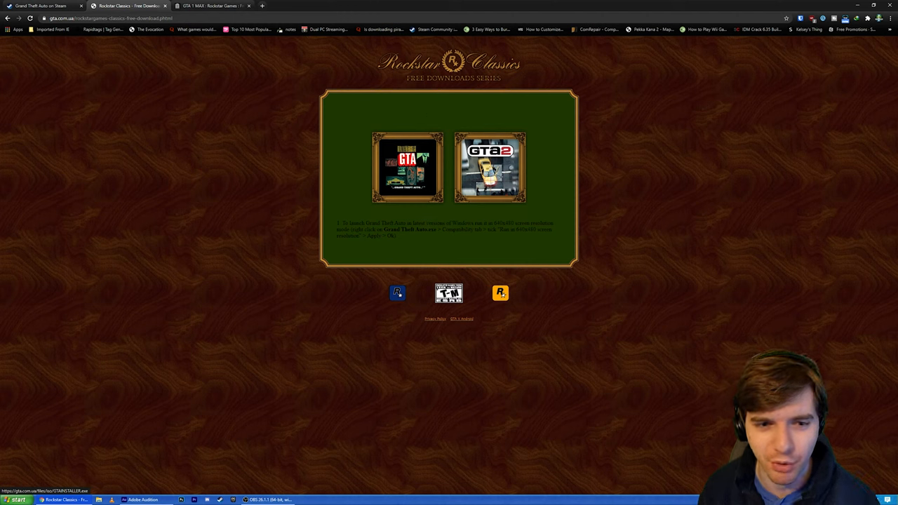
mouse_move(371, 254)
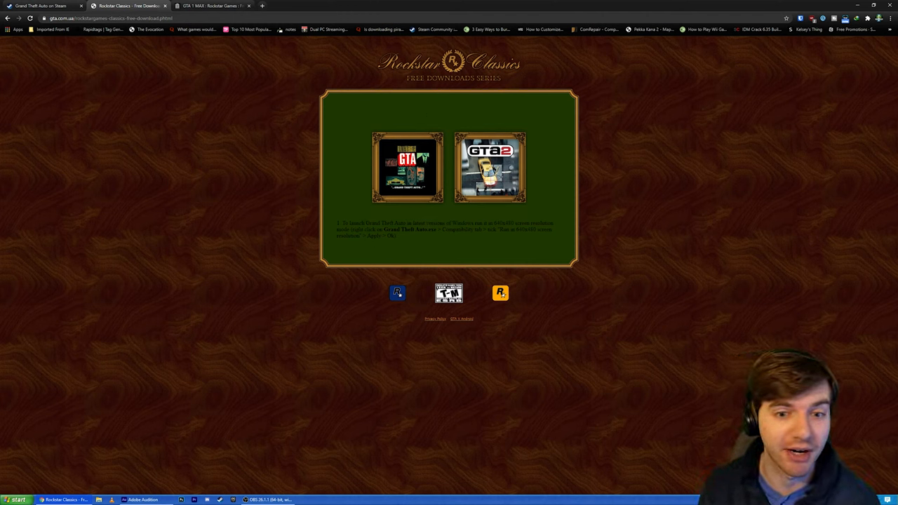
mouse_move(538, 229)
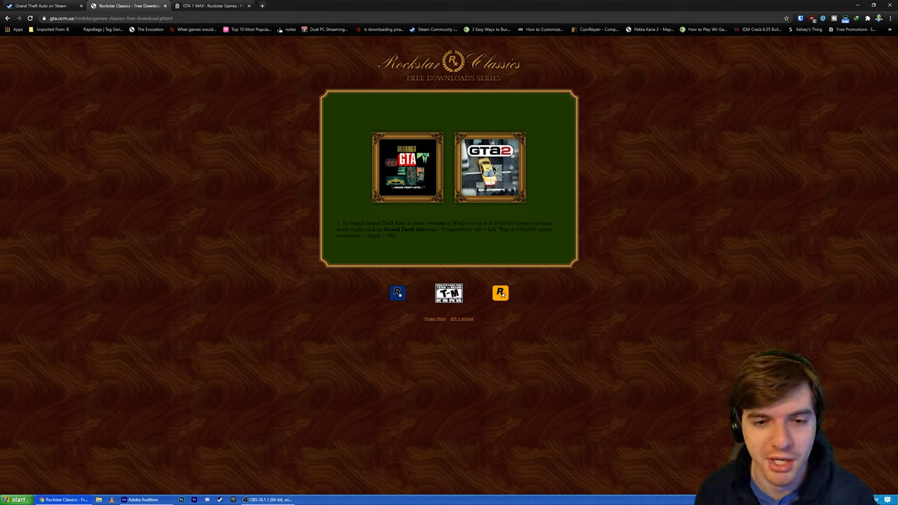
mouse_move(492, 238)
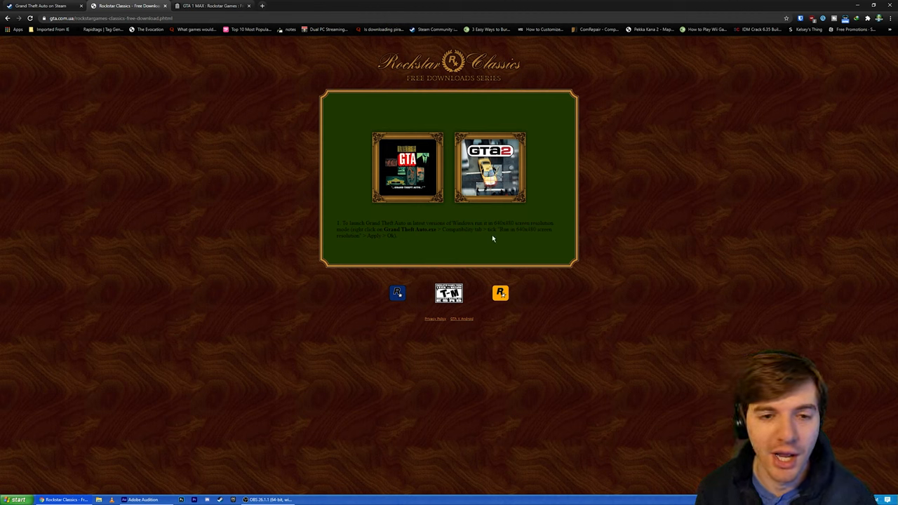
mouse_move(419, 208)
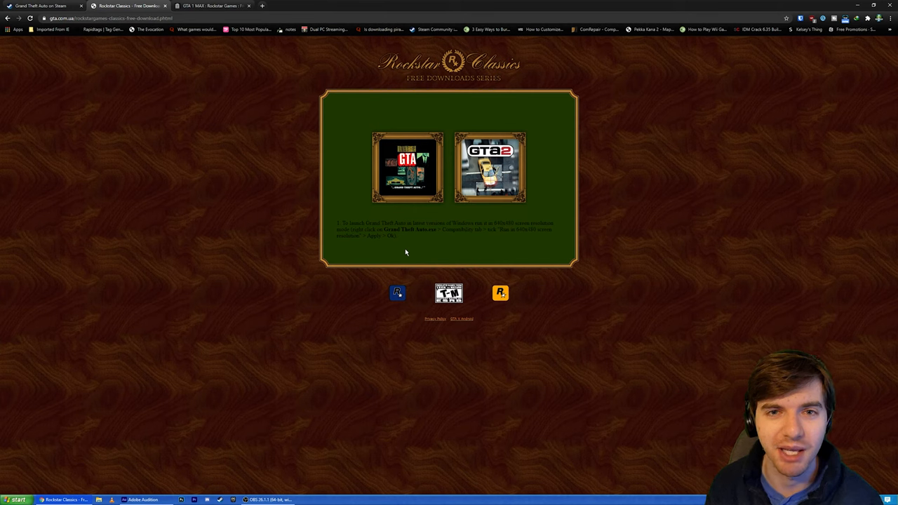
mouse_move(413, 245)
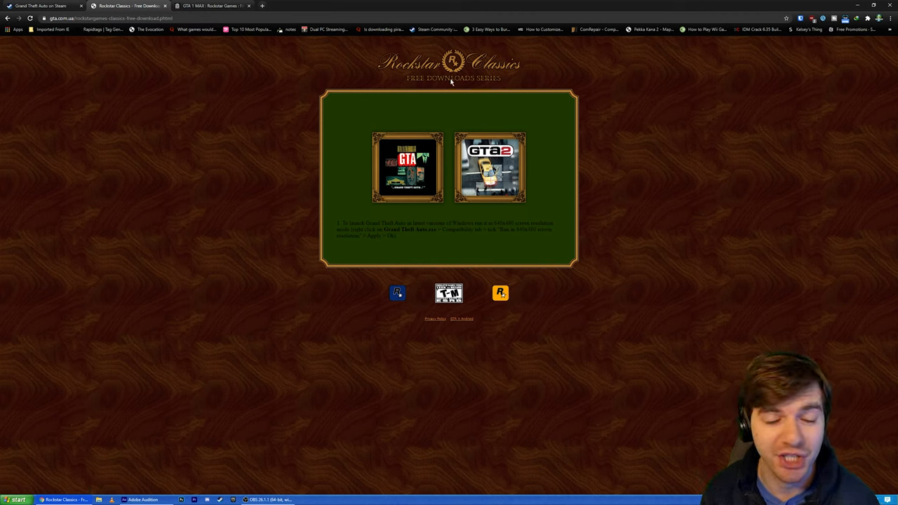
mouse_move(345, 197)
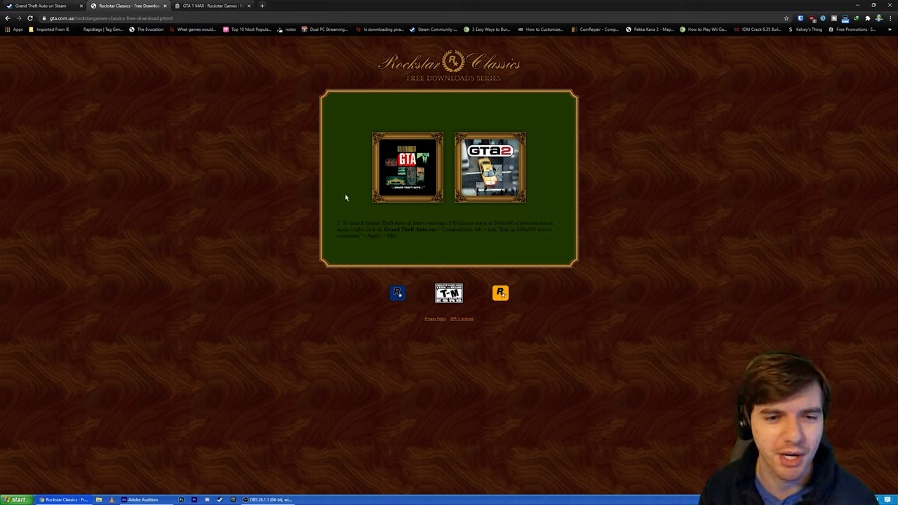
mouse_move(361, 206)
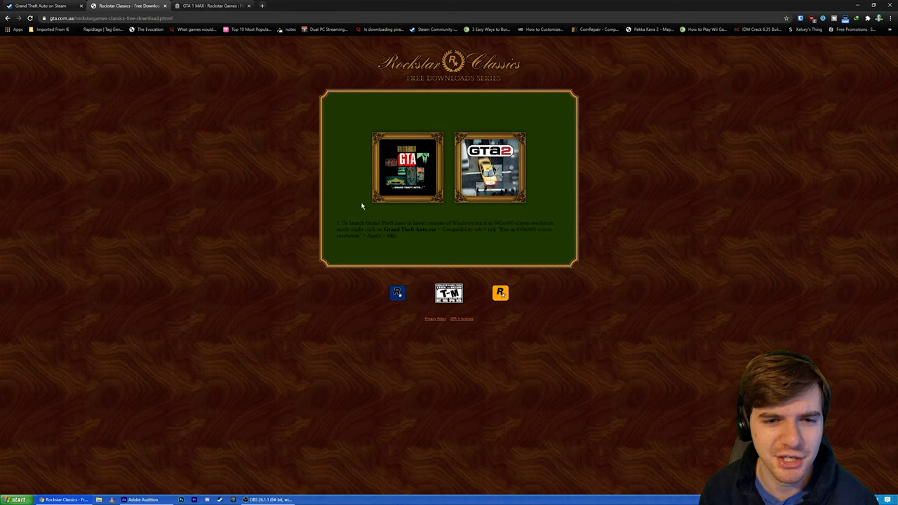
mouse_move(420, 122)
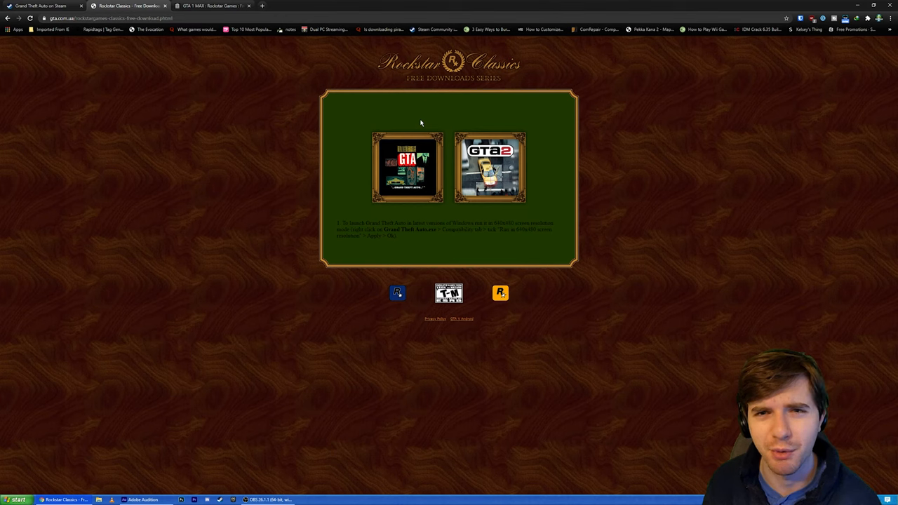
mouse_move(441, 128)
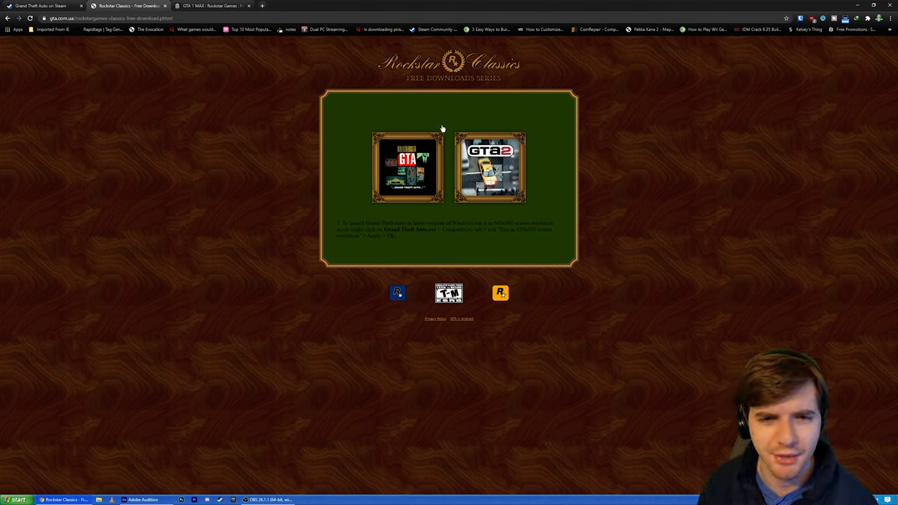
mouse_move(358, 183)
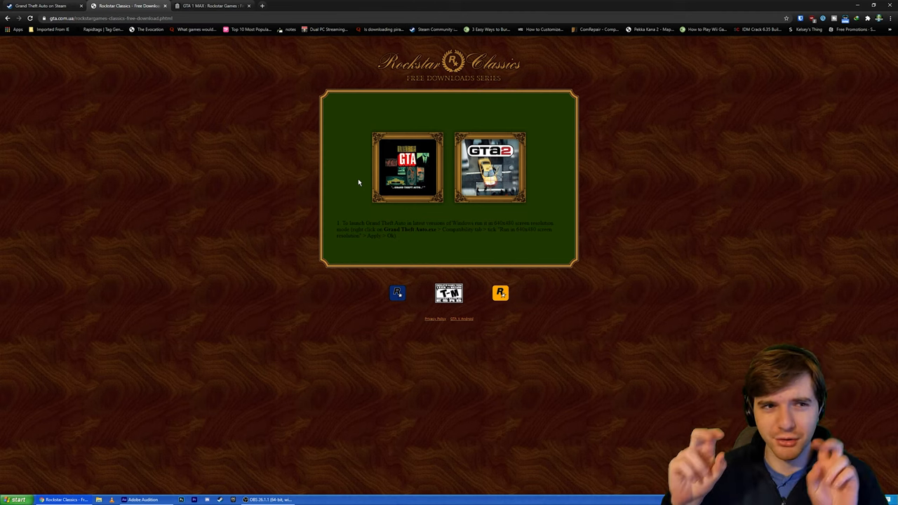
mouse_move(331, 47)
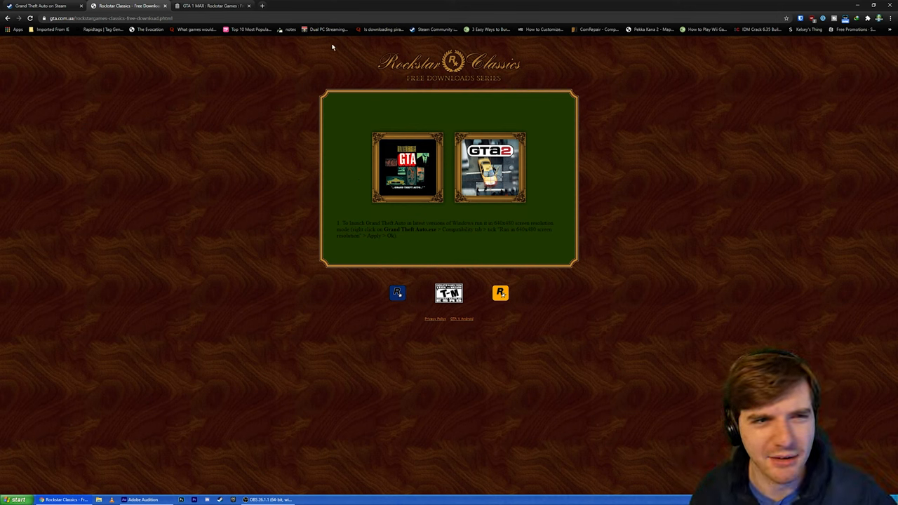
mouse_move(359, 103)
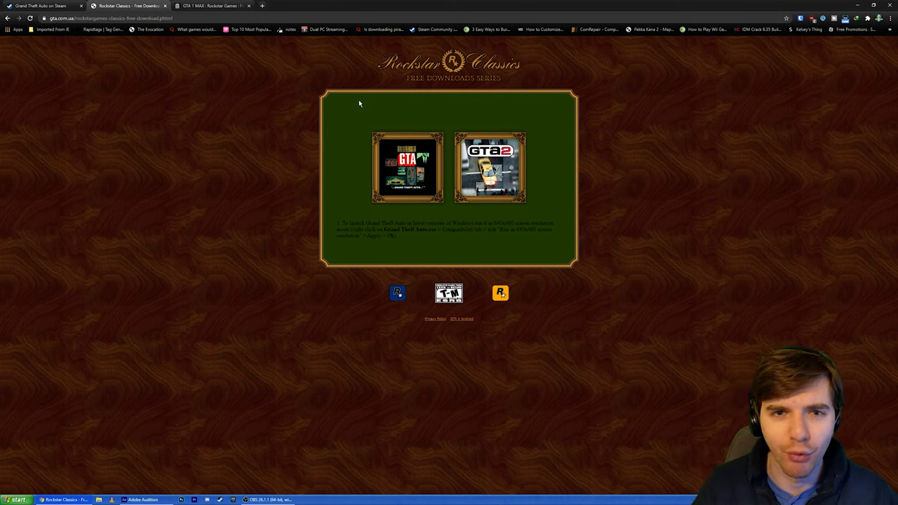
mouse_move(402, 187)
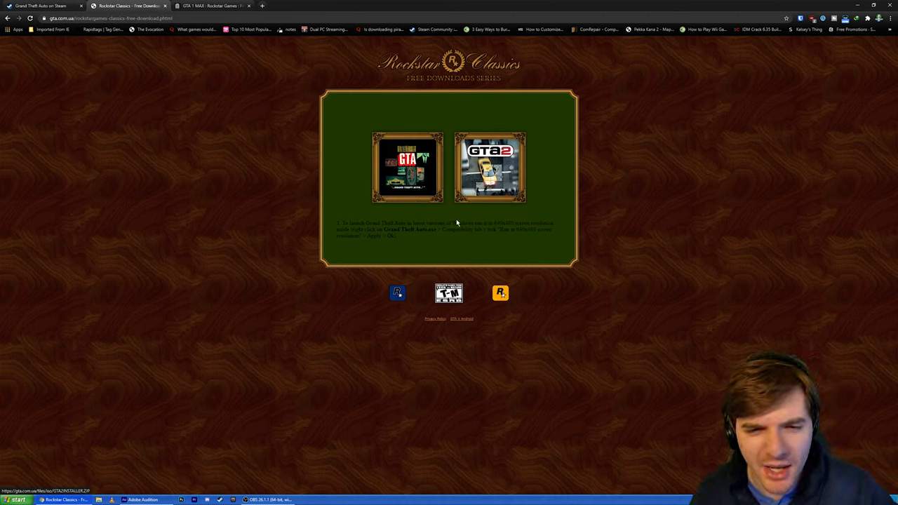
mouse_move(346, 162)
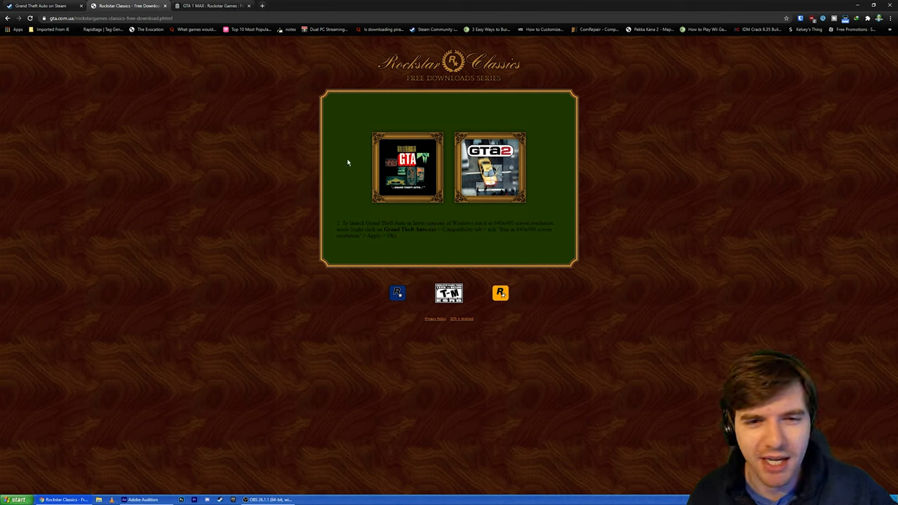
mouse_move(381, 222)
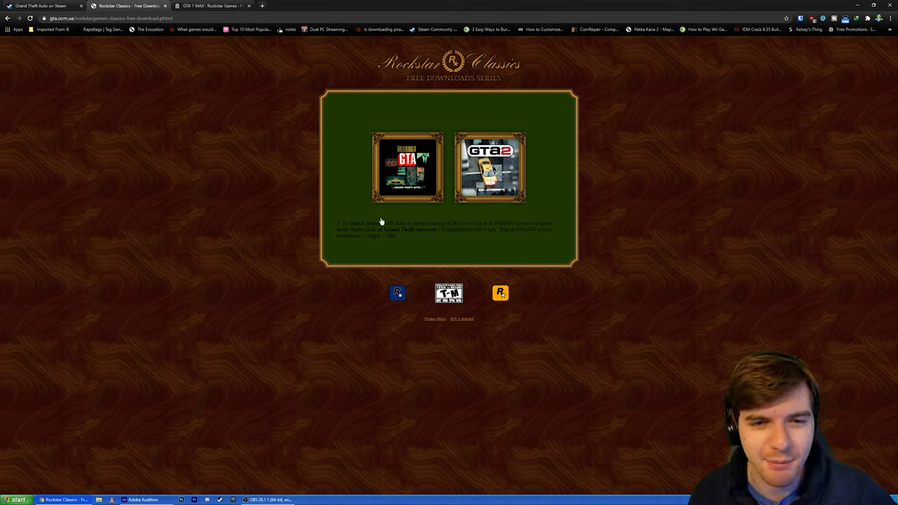
mouse_move(432, 117)
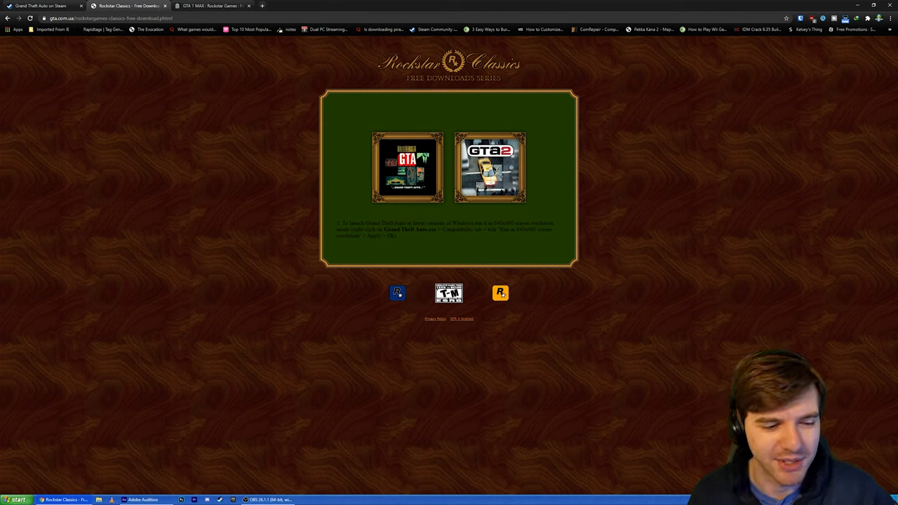
mouse_move(336, 365)
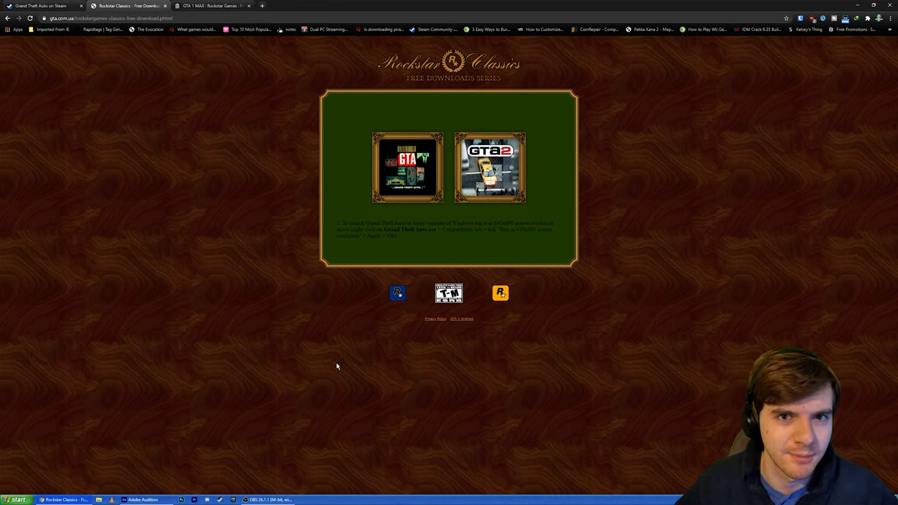
mouse_move(386, 129)
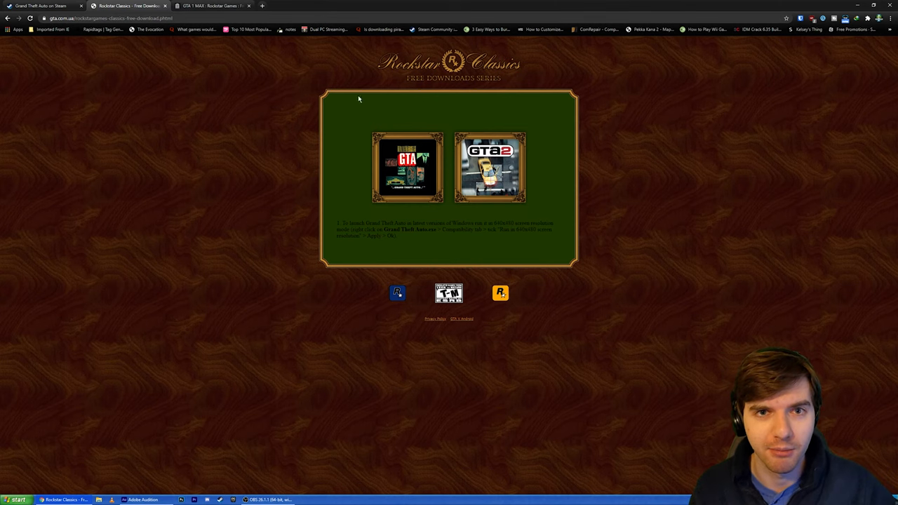
Switch to the GTA 1 MAX archive.org tab and double-click in the item page
left_click(211, 5)
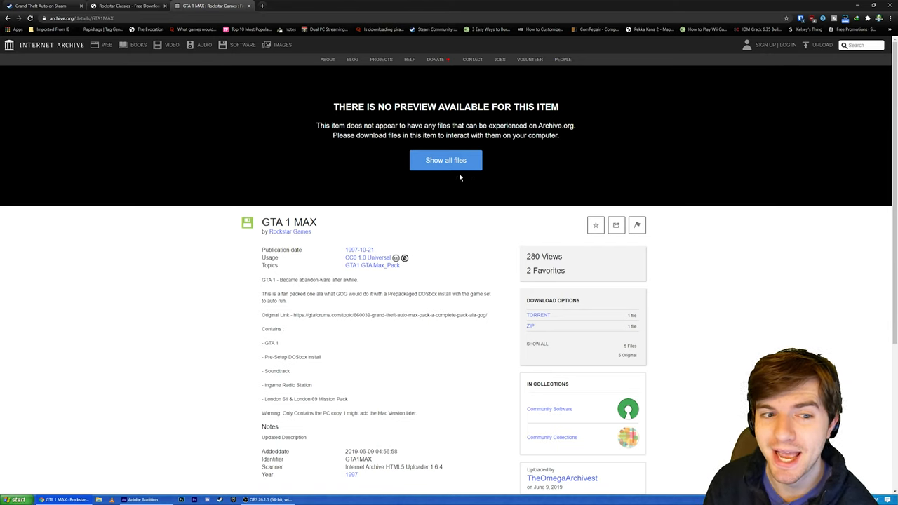
mouse_move(437, 199)
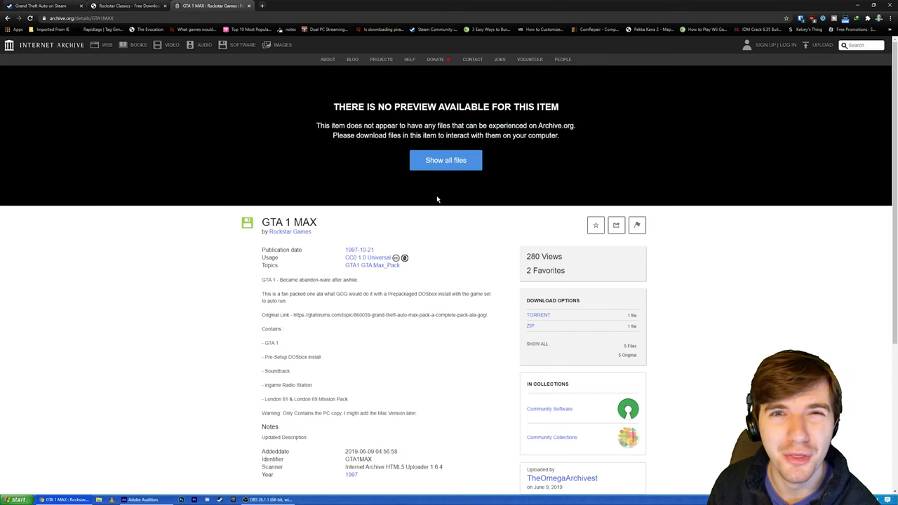
mouse_move(388, 334)
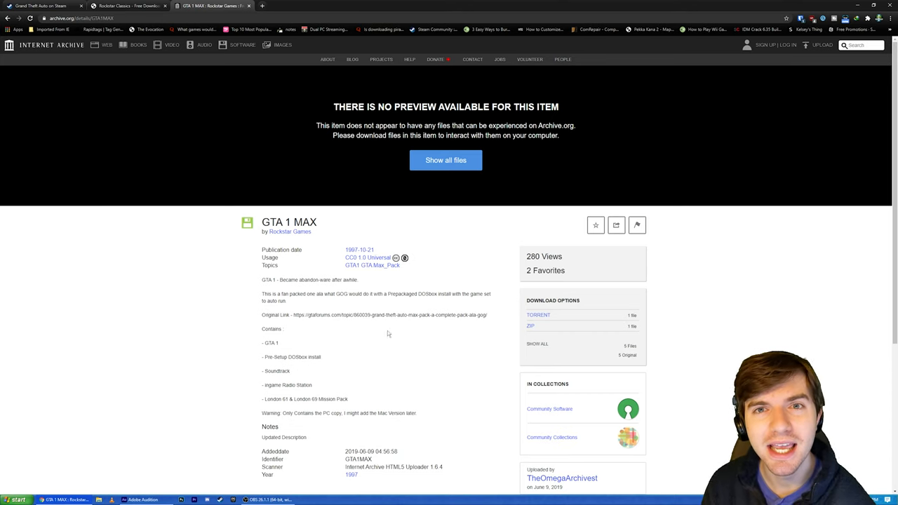
mouse_move(428, 270)
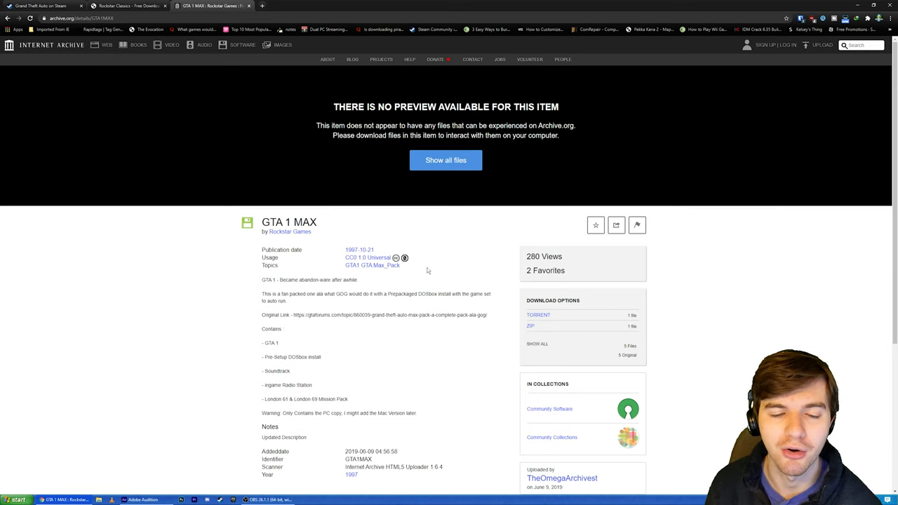
mouse_move(439, 238)
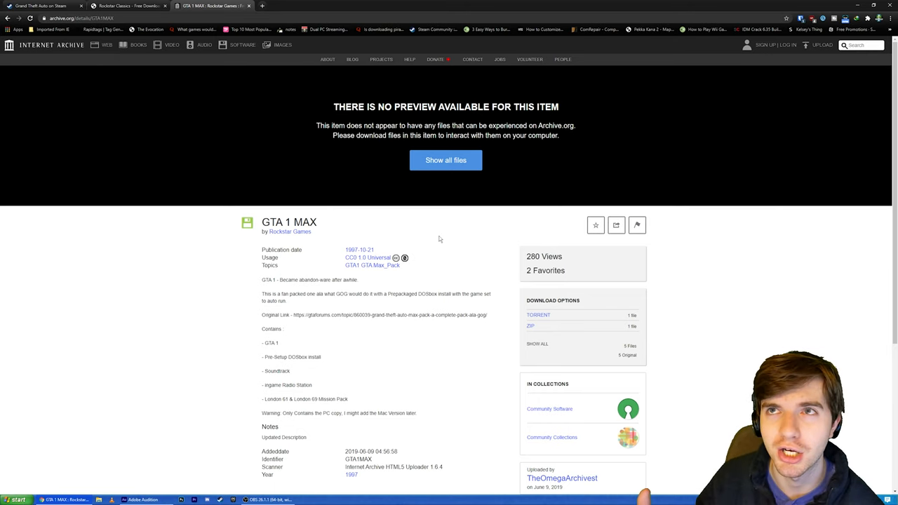
mouse_move(330, 214)
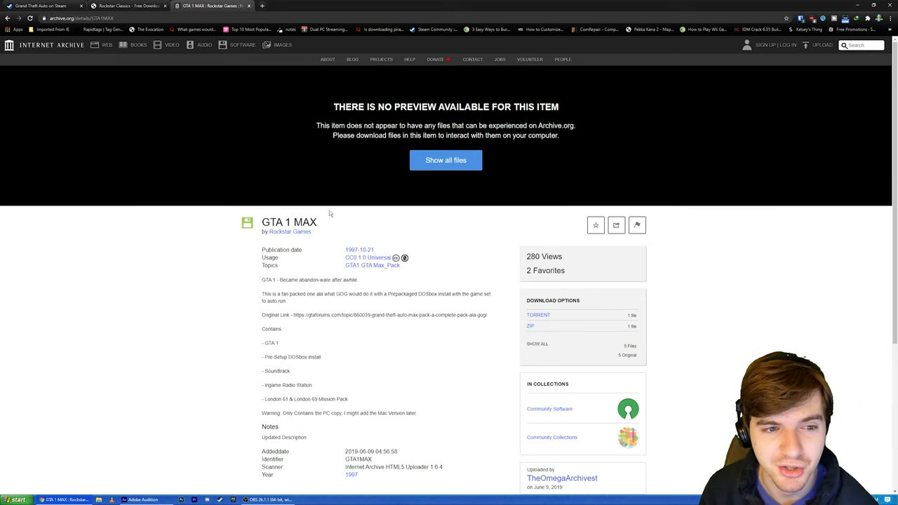
mouse_move(376, 213)
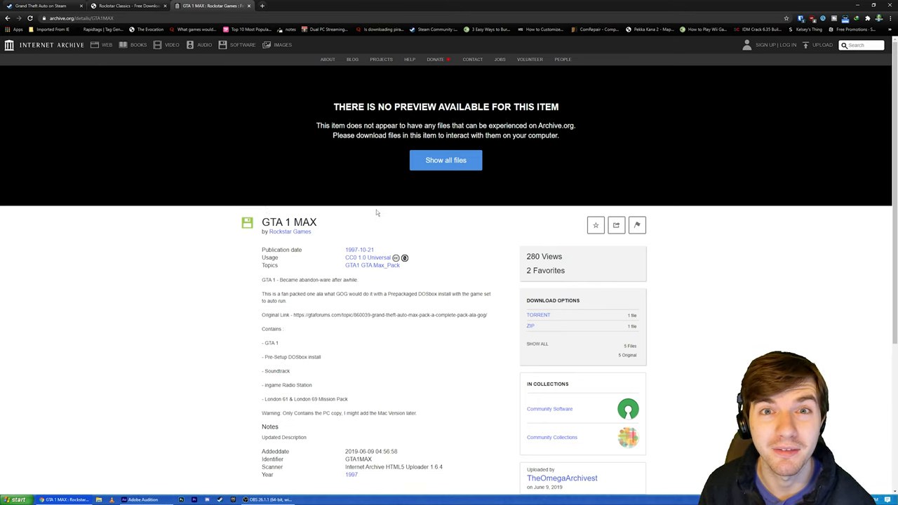
mouse_move(198, 384)
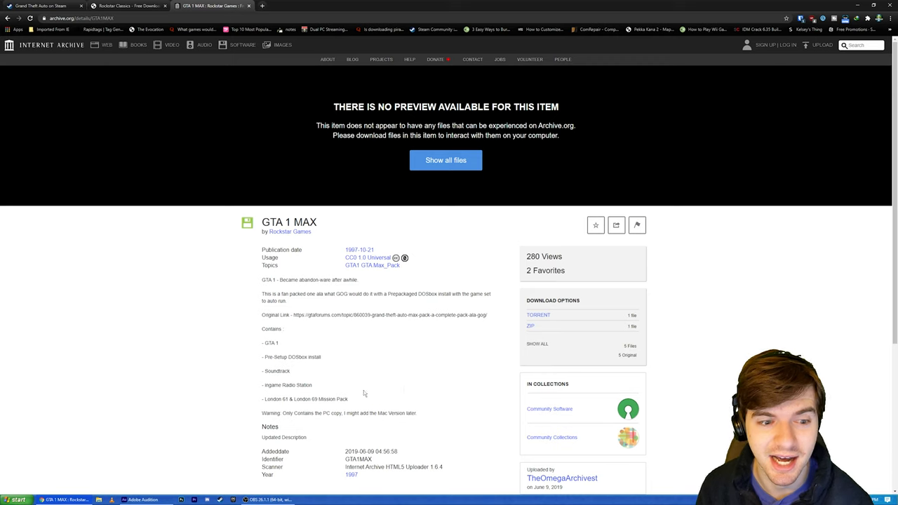
mouse_move(441, 369)
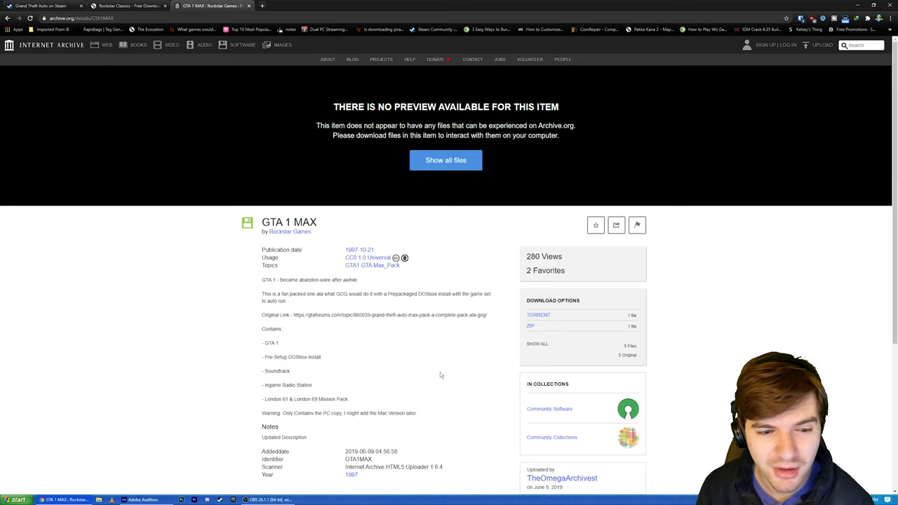
double_click(336, 399)
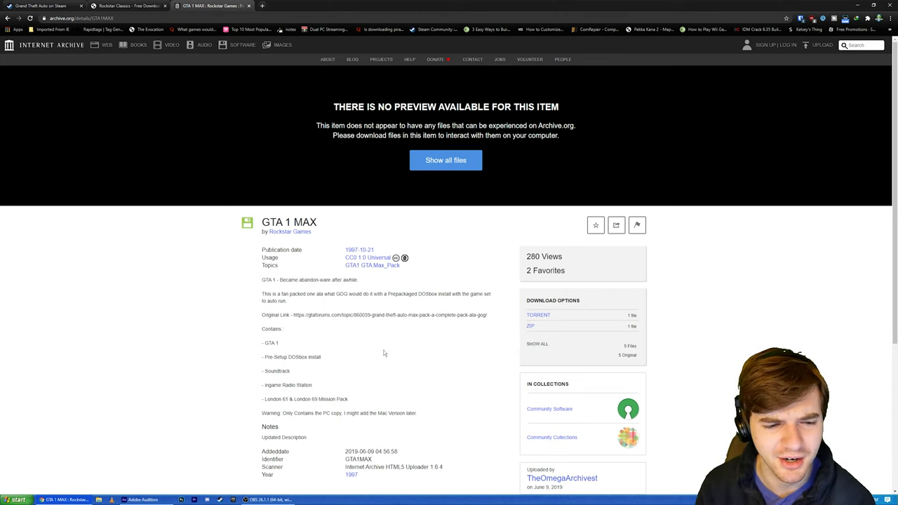
mouse_move(431, 369)
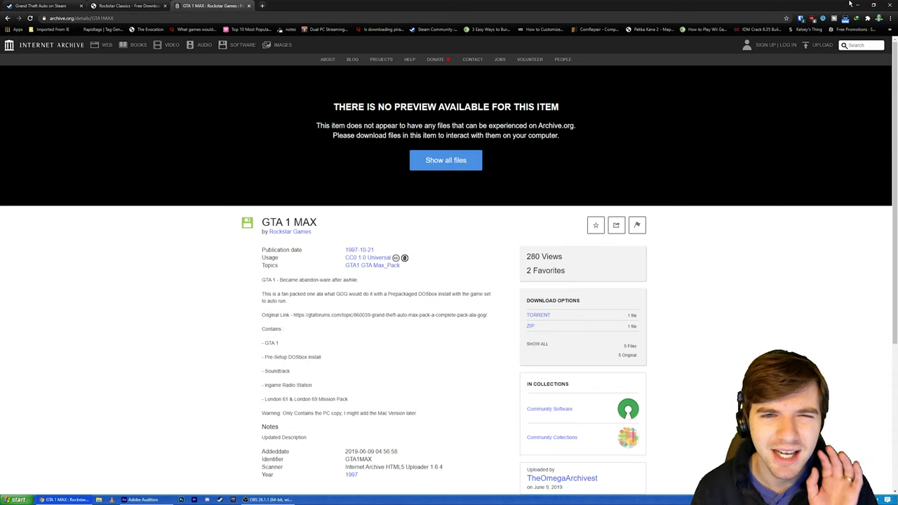
mouse_move(458, 190)
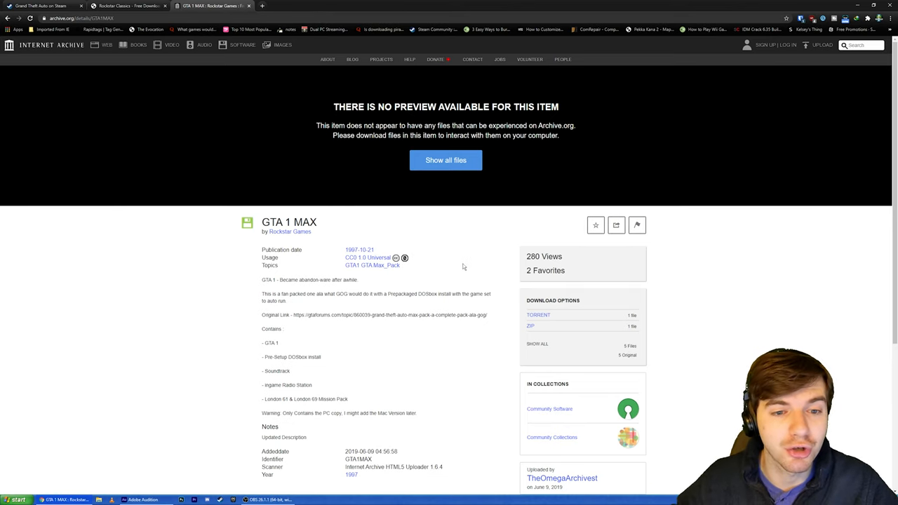
mouse_move(486, 259)
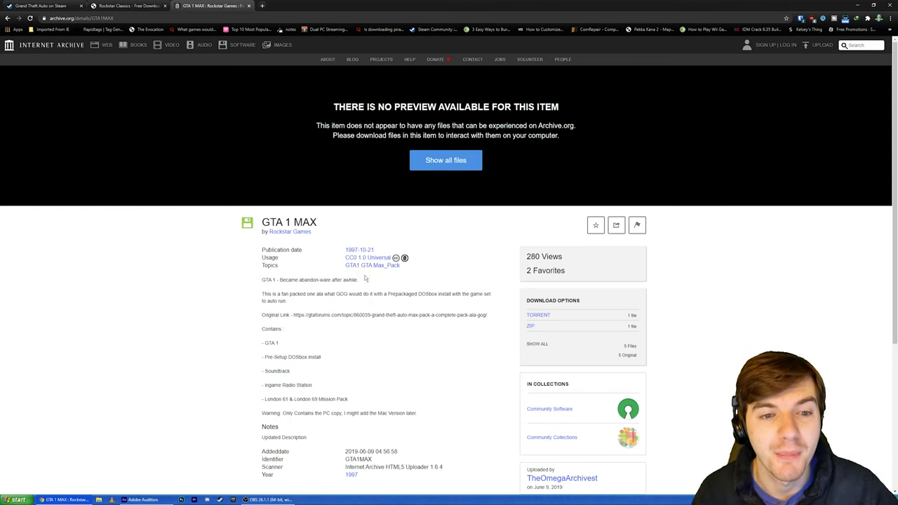
mouse_move(480, 299)
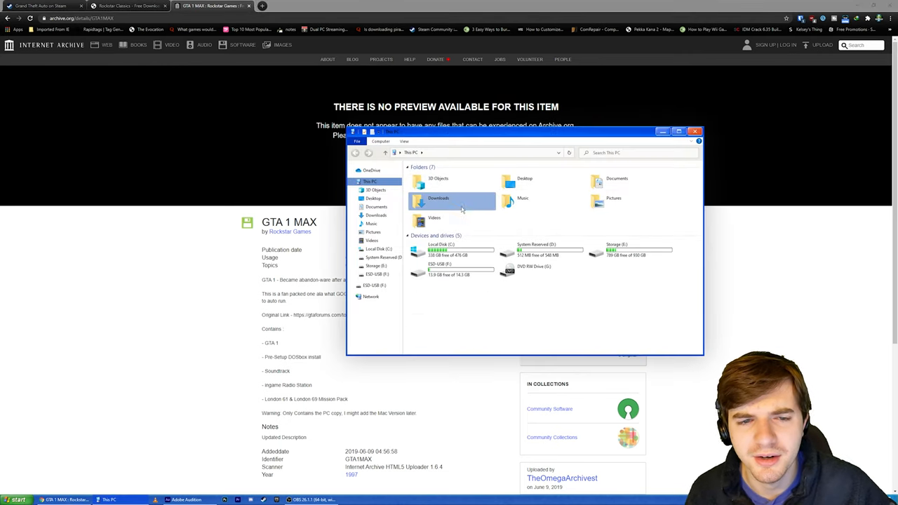
Open Downloads, right-click the GTA1 Mods folder, then browse Local Disk (C:)
double_click(437, 198)
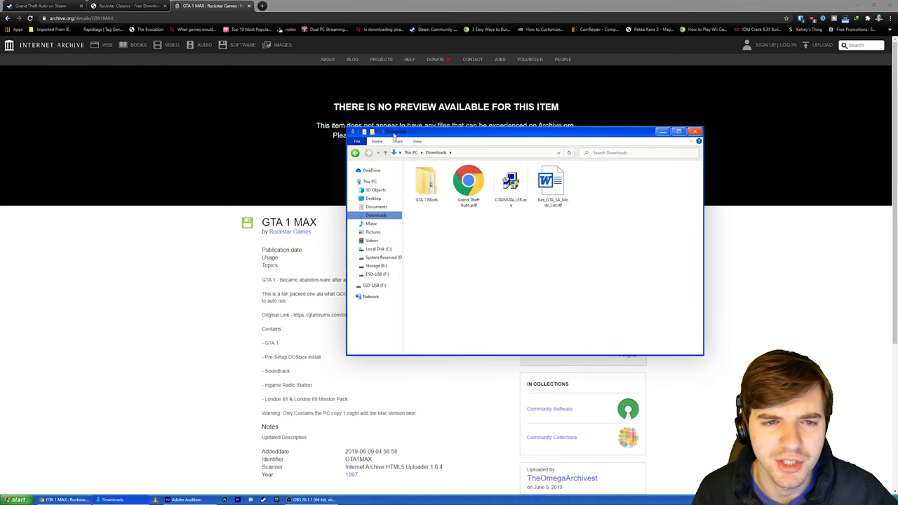
left_click(531, 184)
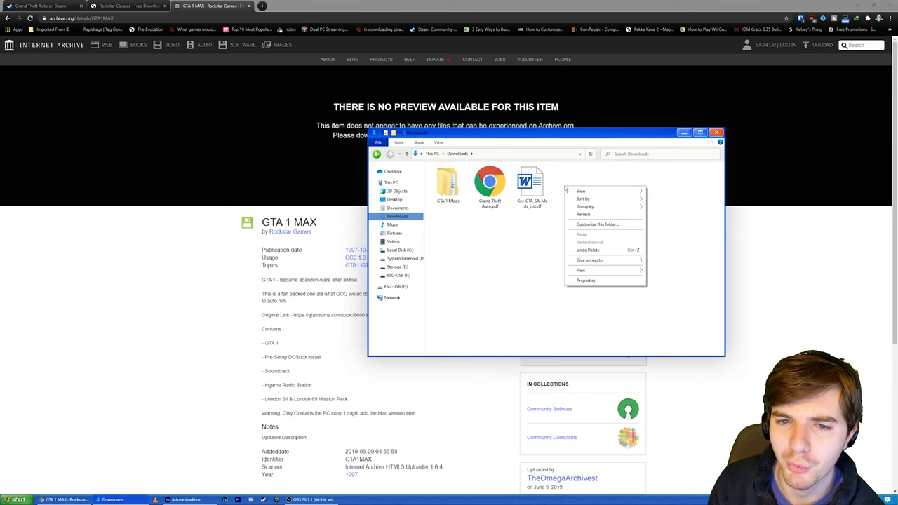
right_click(448, 182)
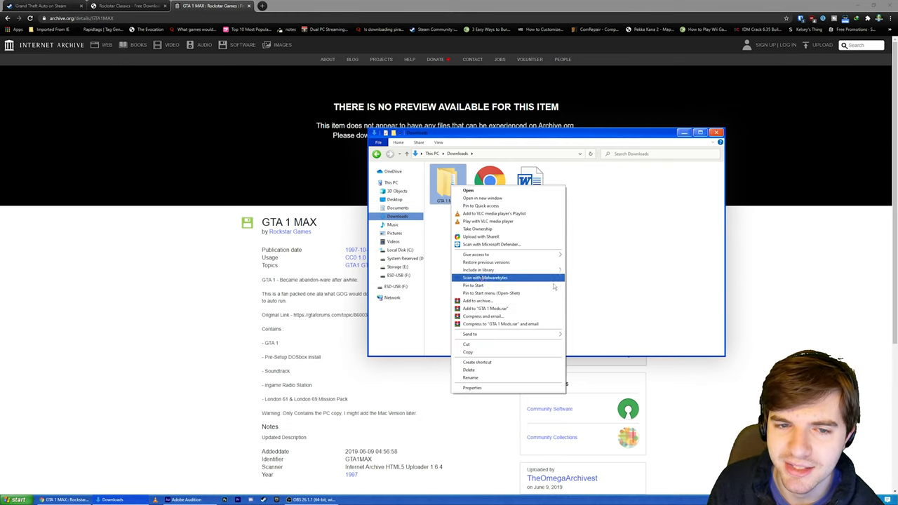
left_click(399, 250)
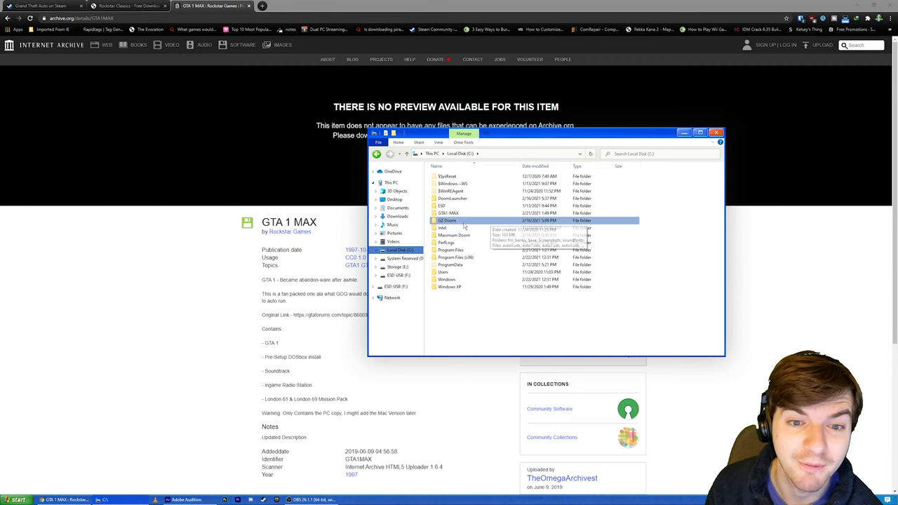
Open GTA1-MAX, select README.TXT and Grand Theft Auto.exe, then launch nglide_config.exe
left_click(449, 213)
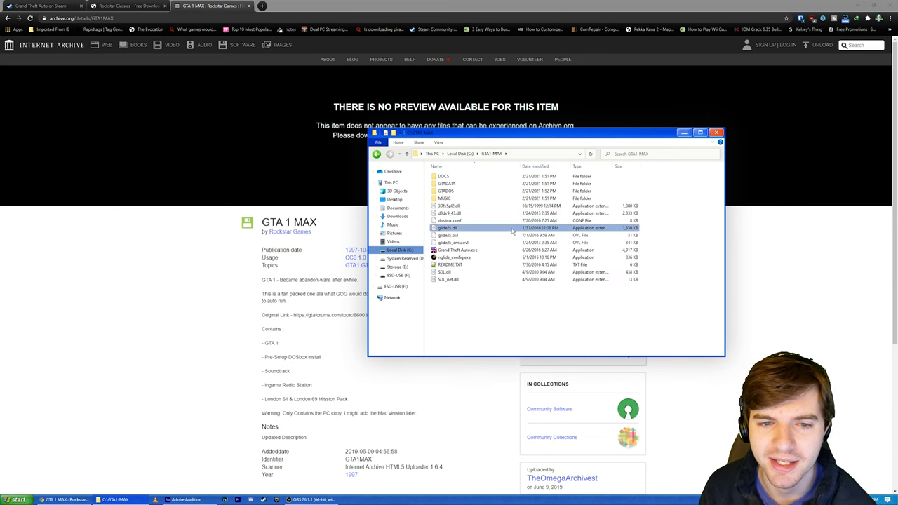
left_click(450, 265)
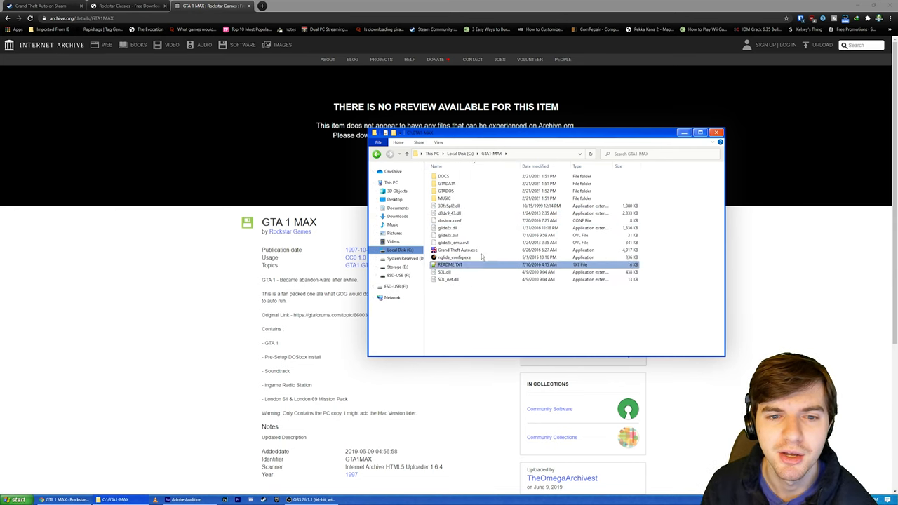
left_click(458, 250)
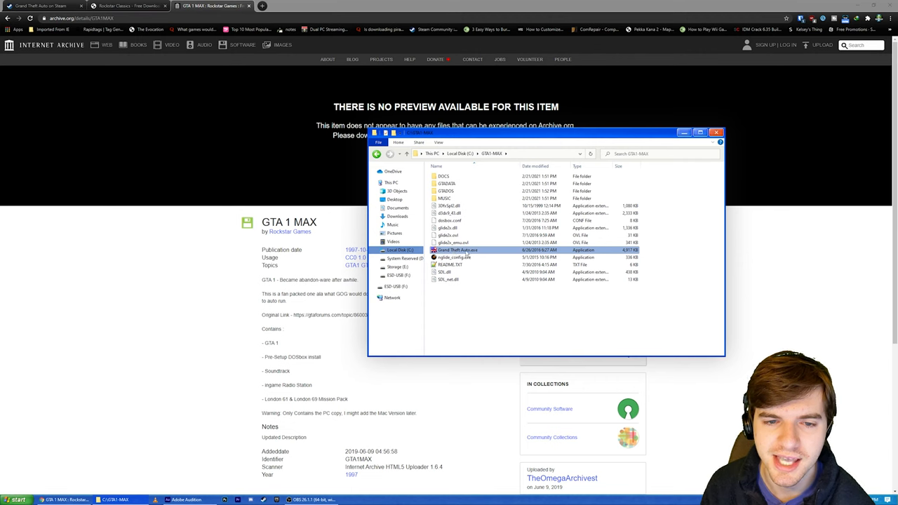
right_click(456, 249)
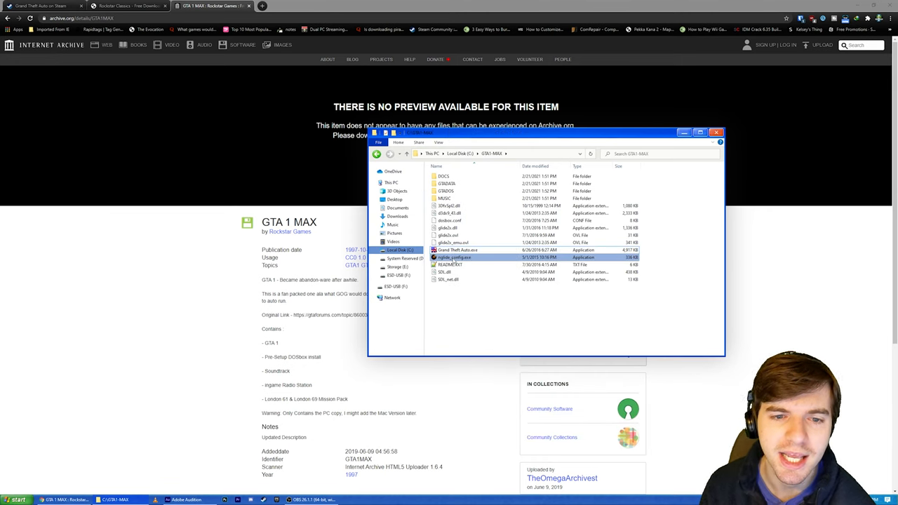
mouse_move(455, 257)
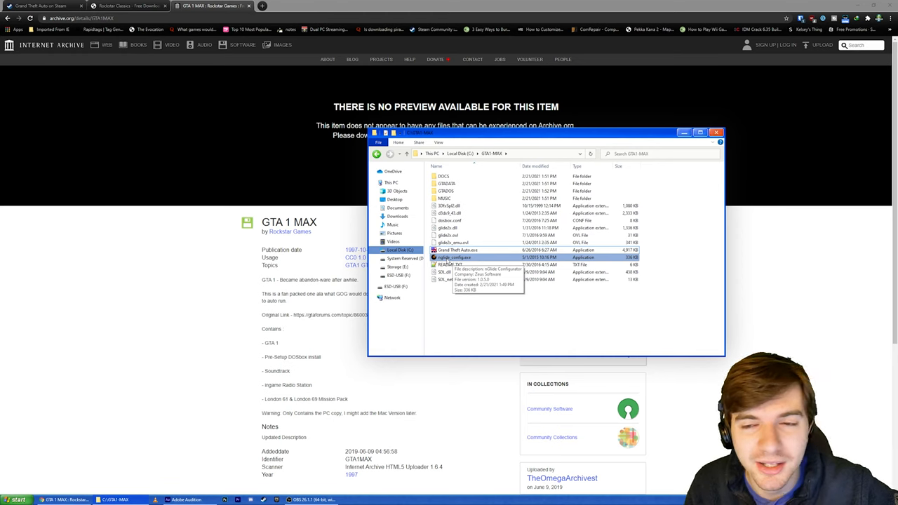
double_click(455, 257)
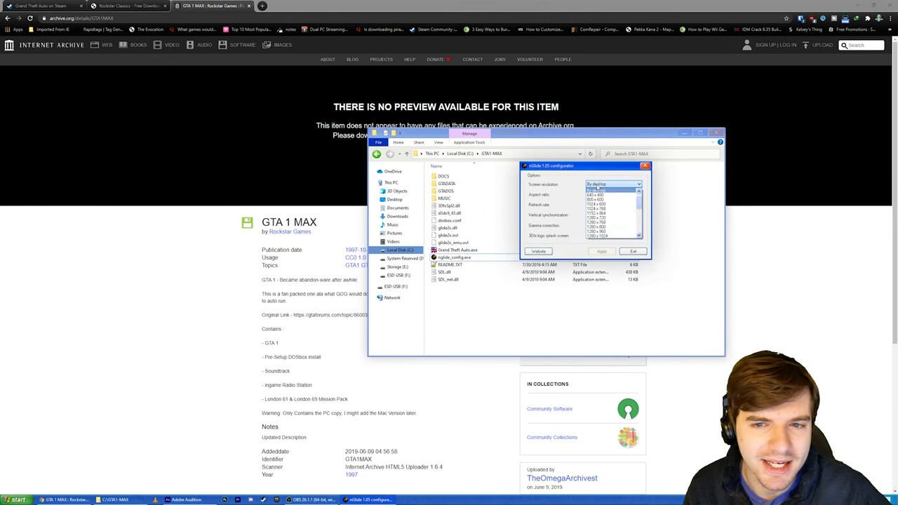
Set nGlide to desktop resolution, original aspect ratio, 144 Hz, vsync off, and apply
left_click(636, 195)
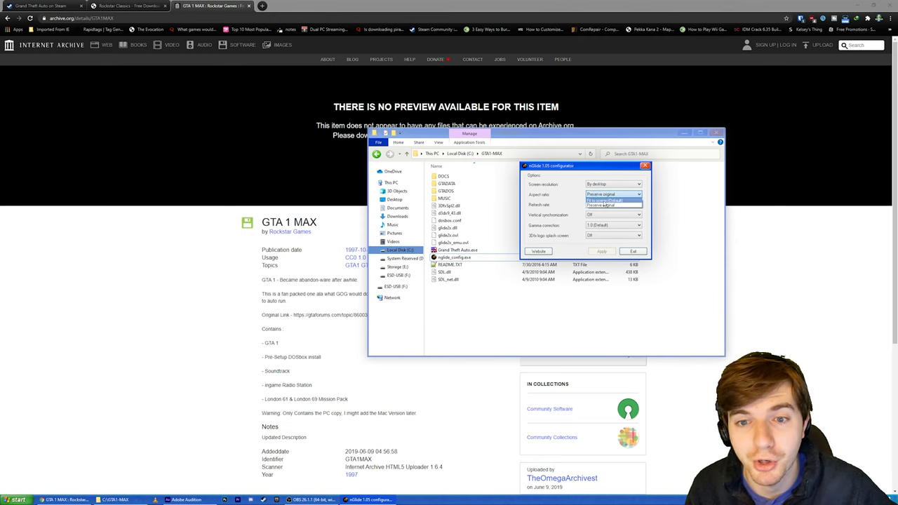
left_click(612, 195)
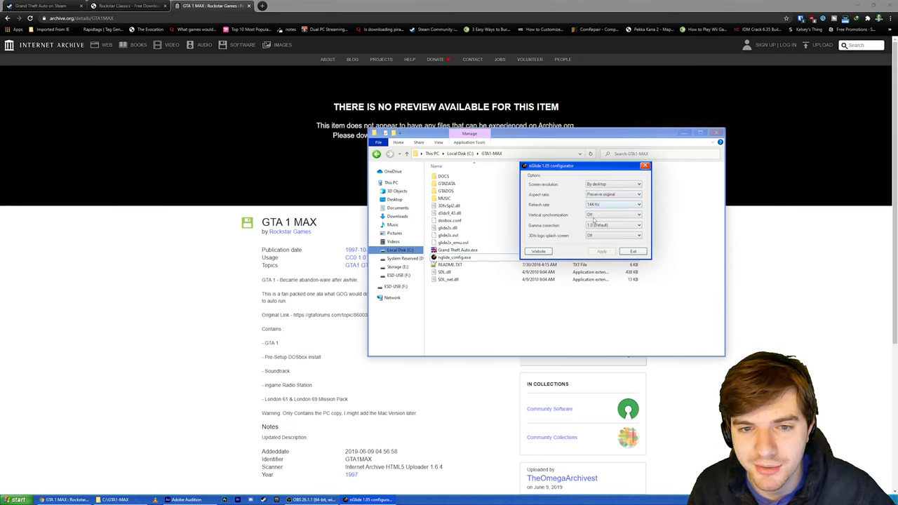
left_click(637, 215)
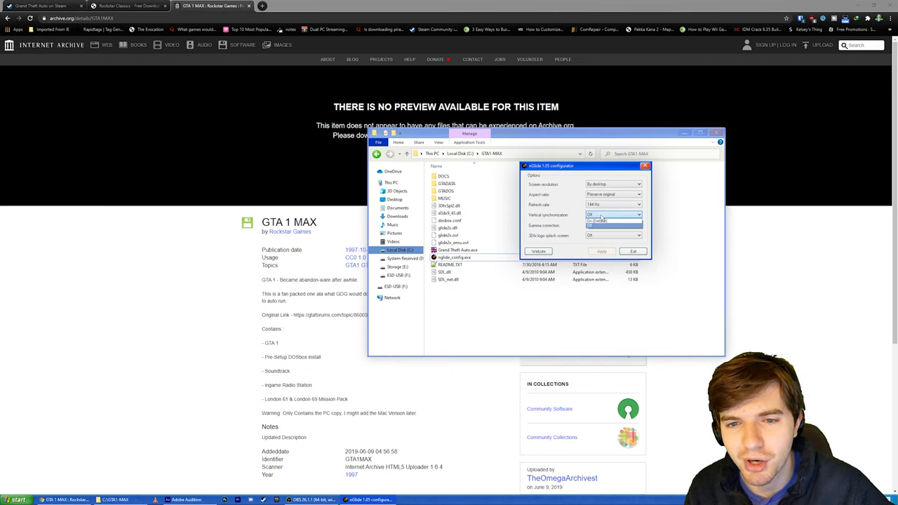
left_click(614, 224)
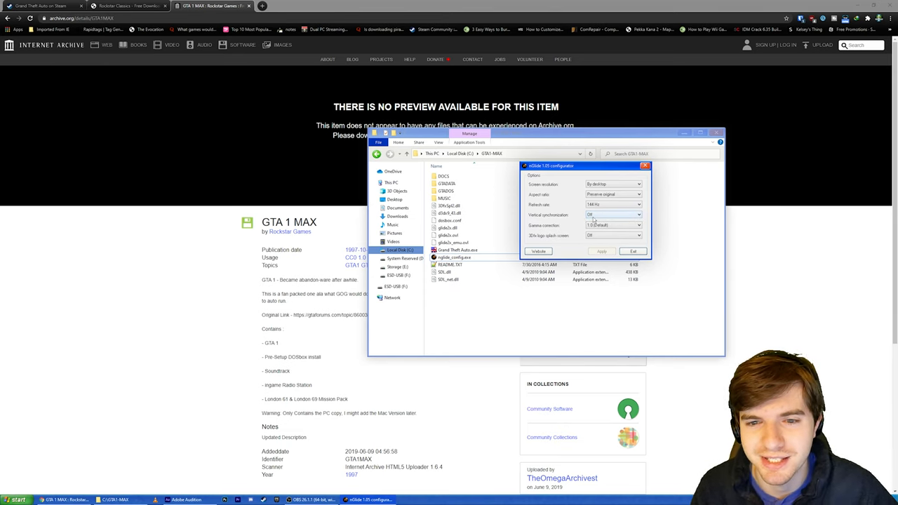
left_click(637, 204)
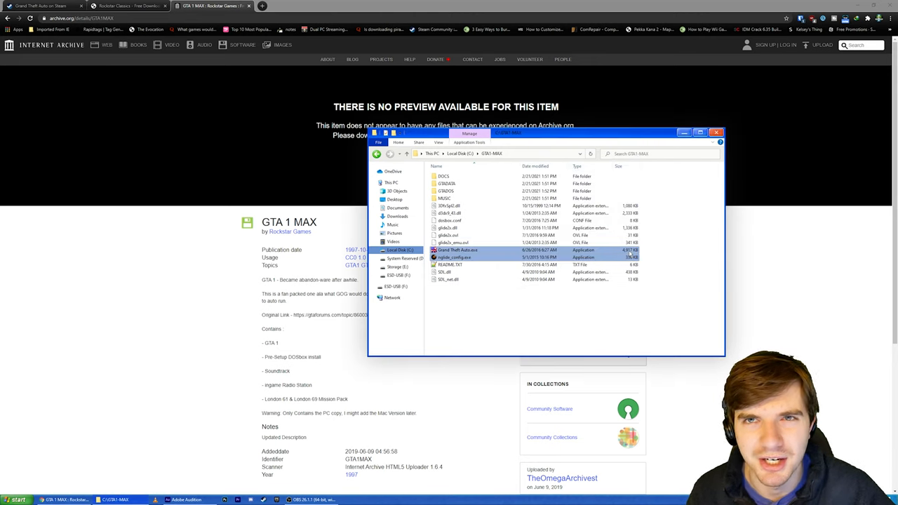
Go into DOCS > MAPS and open the Liberty City - San Andreas map image
left_click(445, 198)
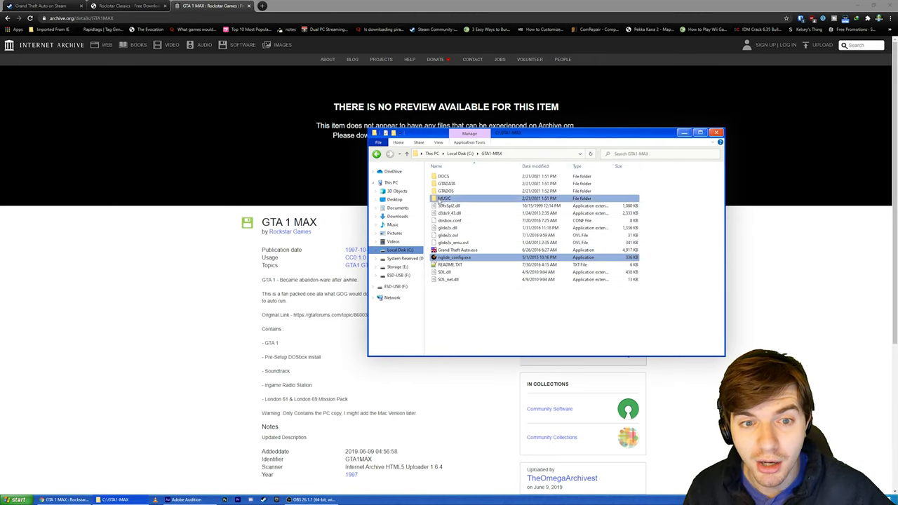
left_click(443, 176)
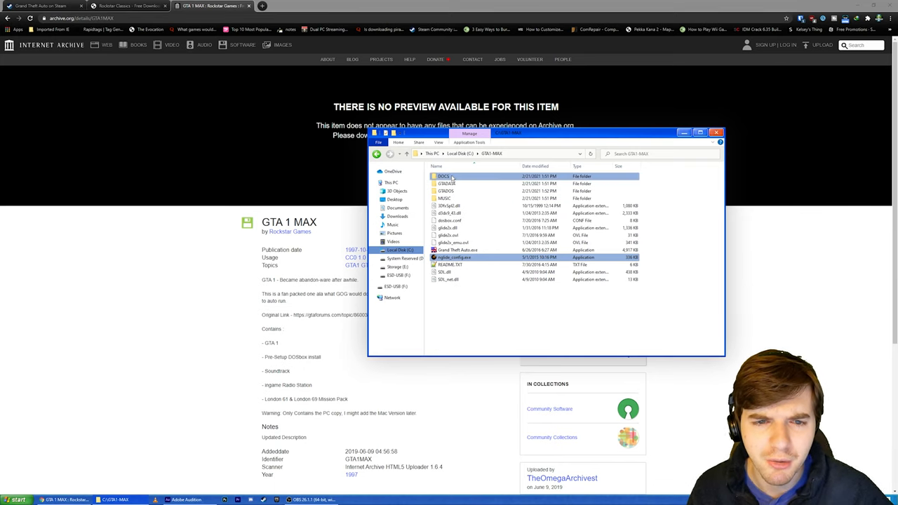
double_click(443, 176)
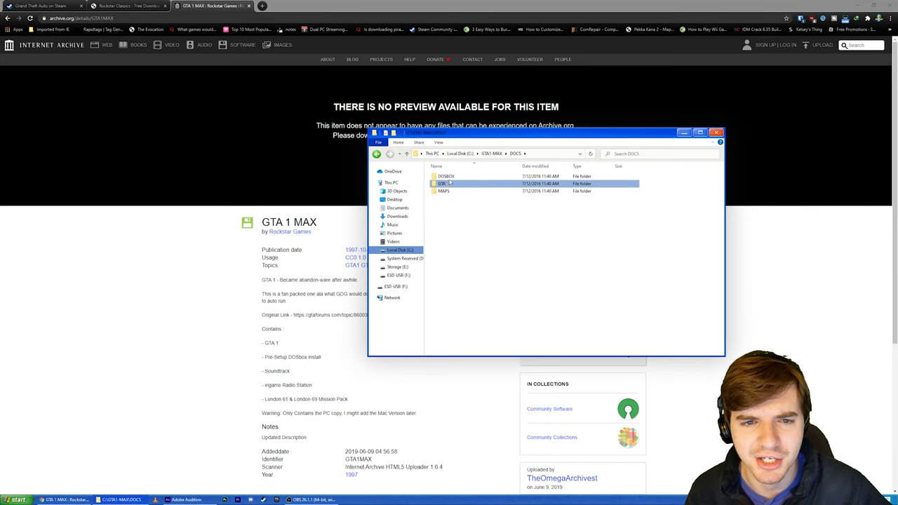
double_click(443, 191)
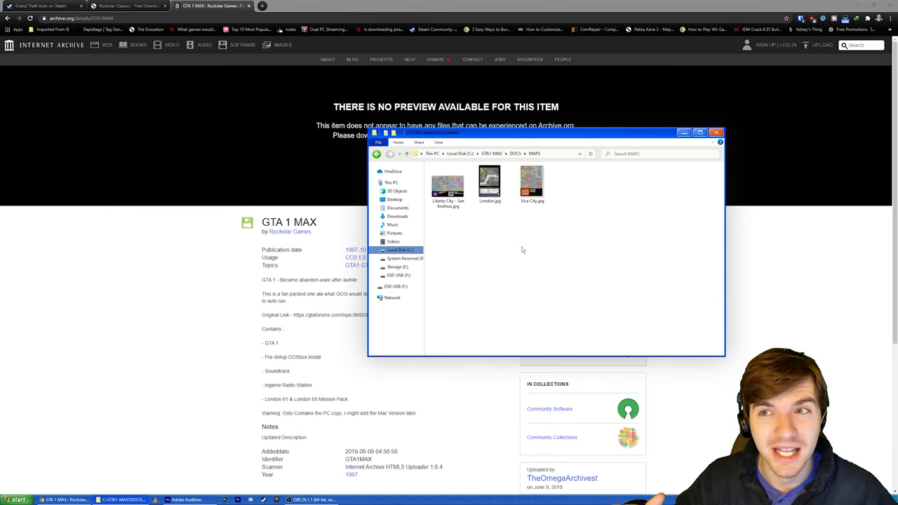
left_click(490, 183)
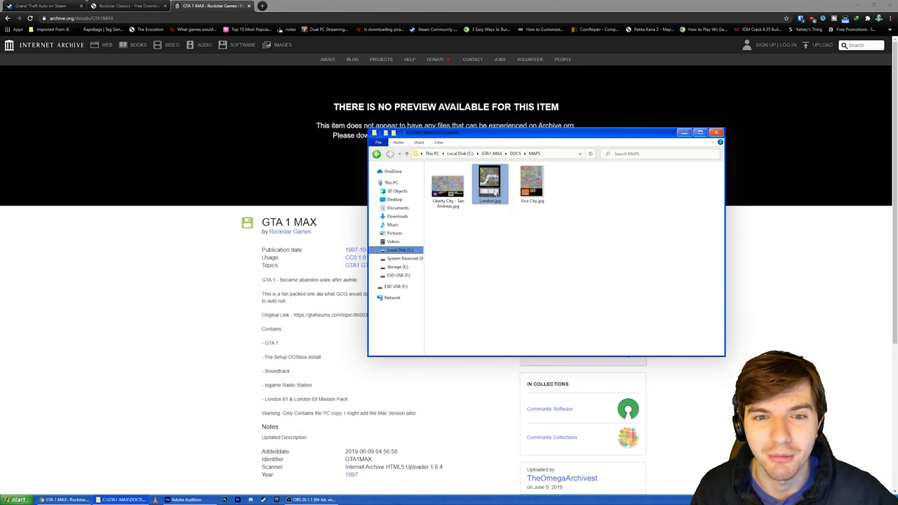
left_click(446, 186)
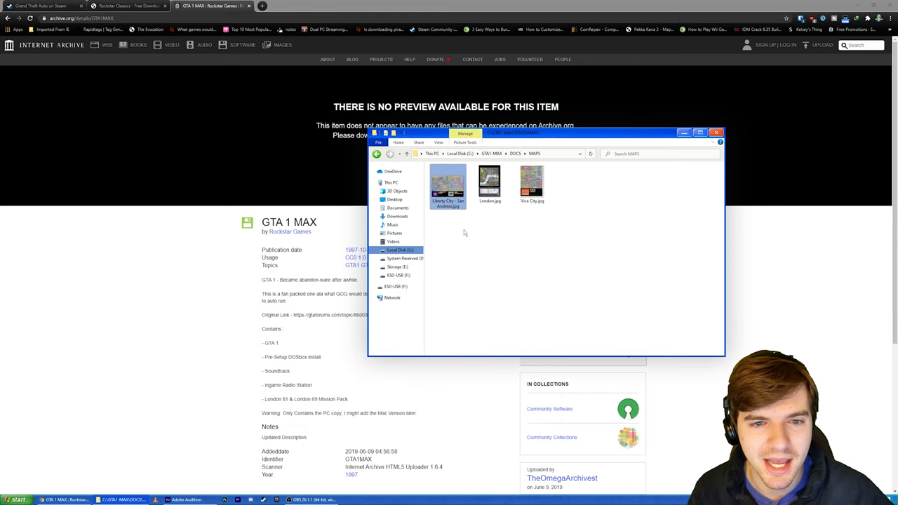
double_click(447, 185)
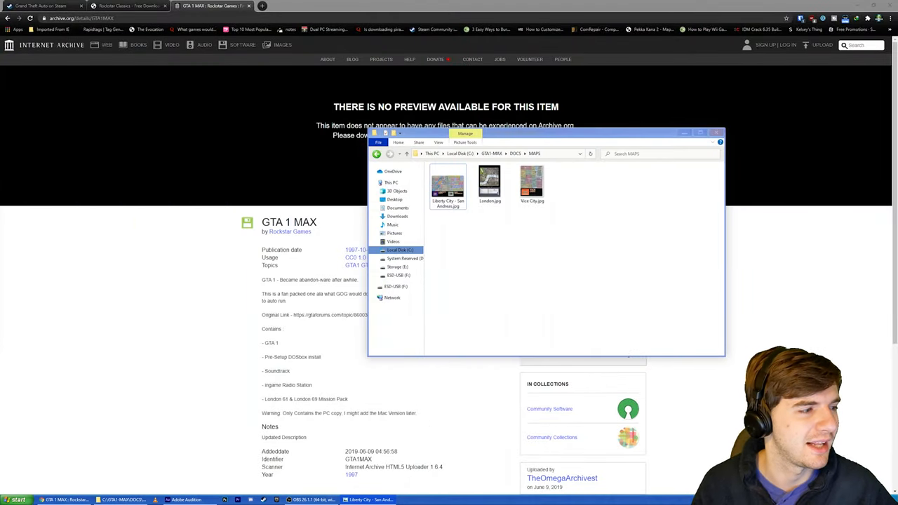
Maximize the Photo Viewer window showing the Liberty City - San Andreas map
double_click(447, 184)
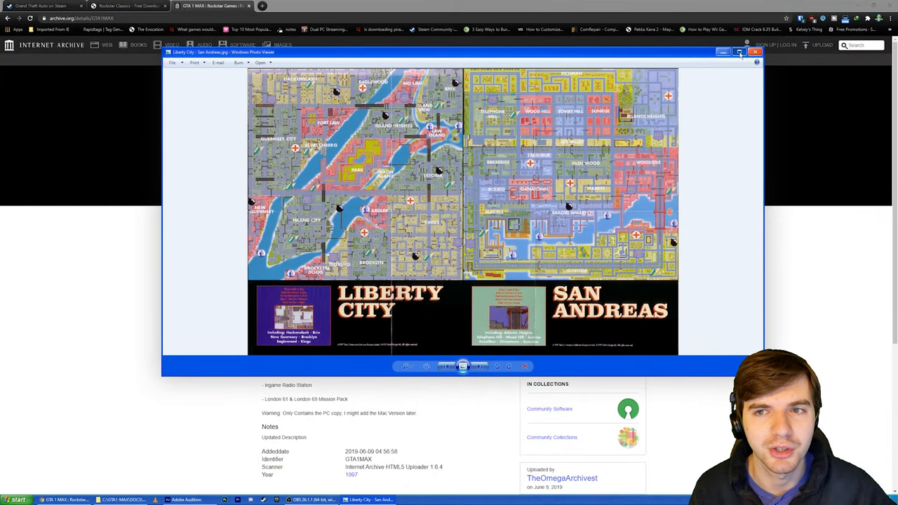
left_click(738, 52)
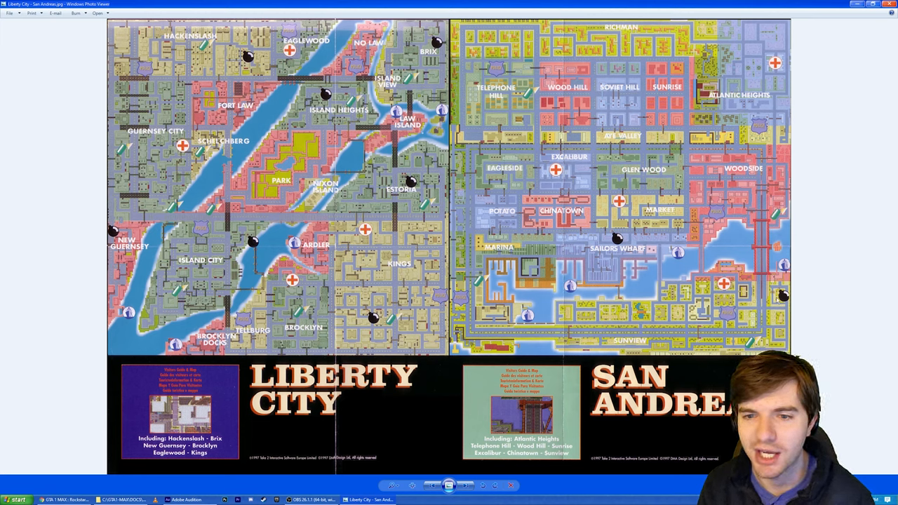
mouse_move(798, 20)
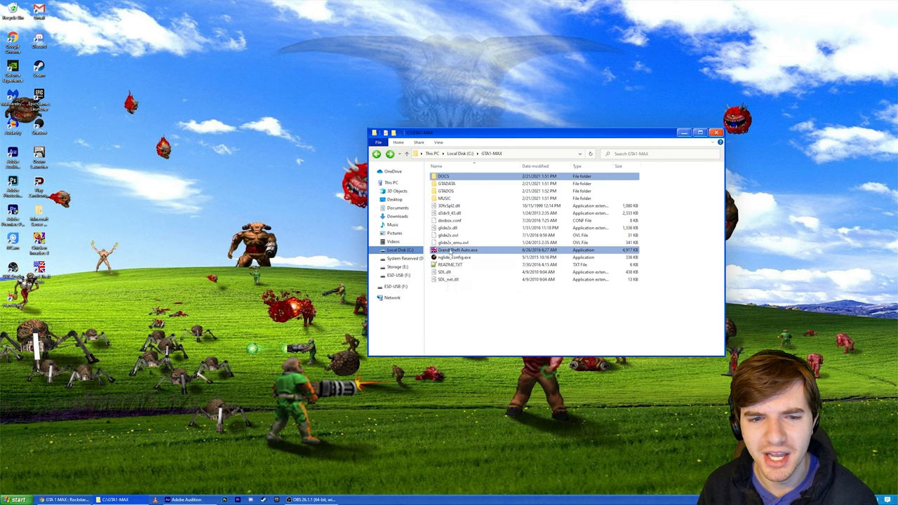
mouse_move(452, 258)
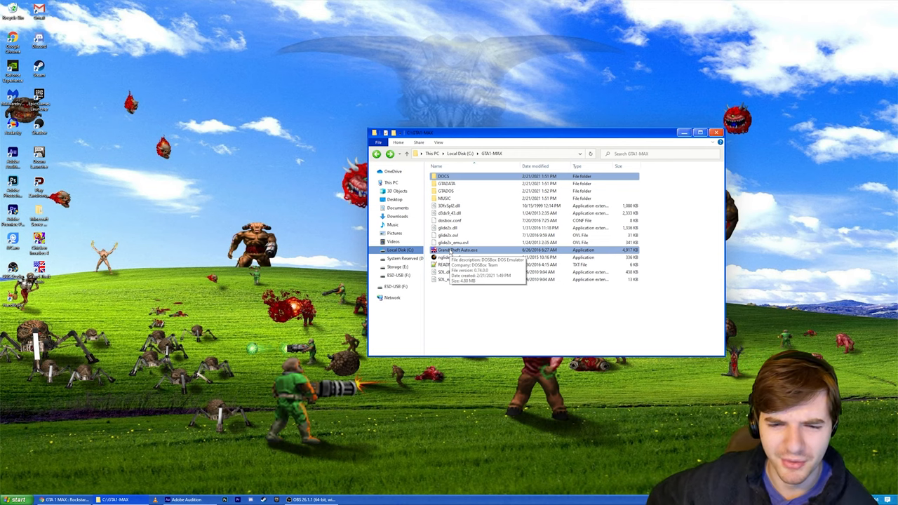
left_click(452, 242)
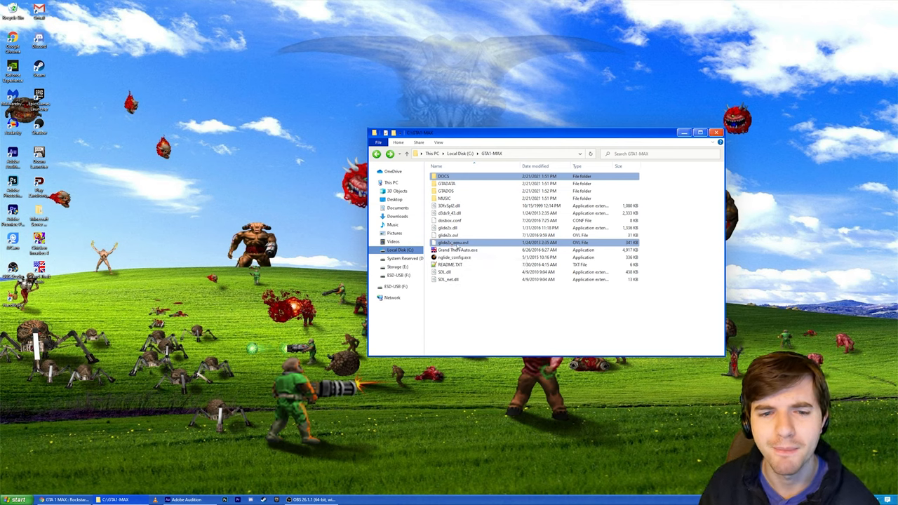
left_click(459, 249)
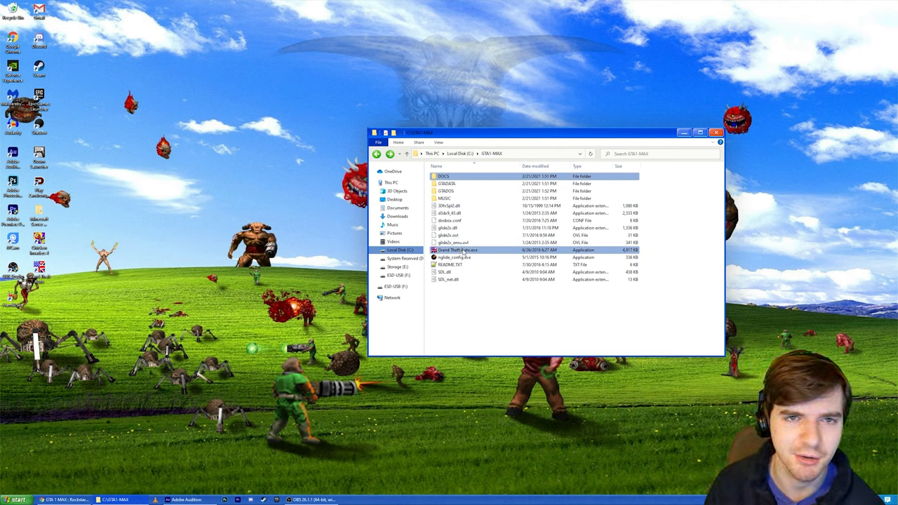
left_click(453, 242)
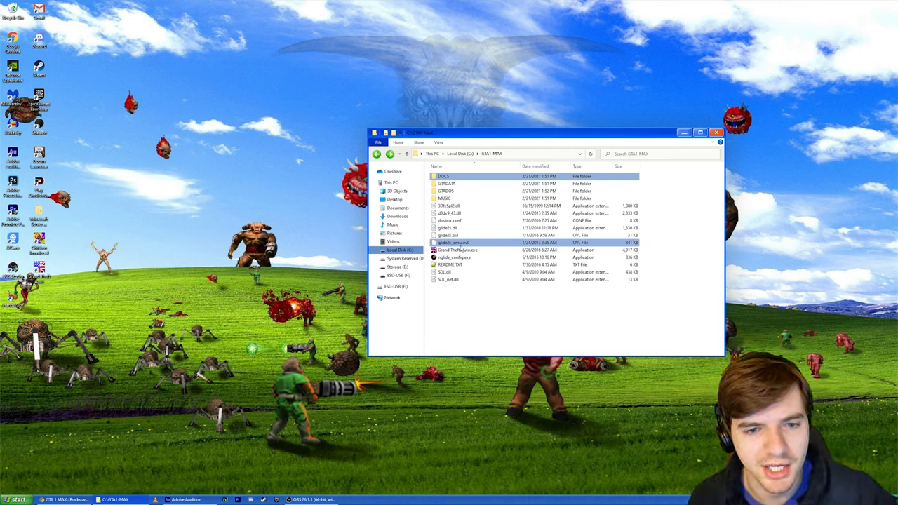
mouse_move(459, 250)
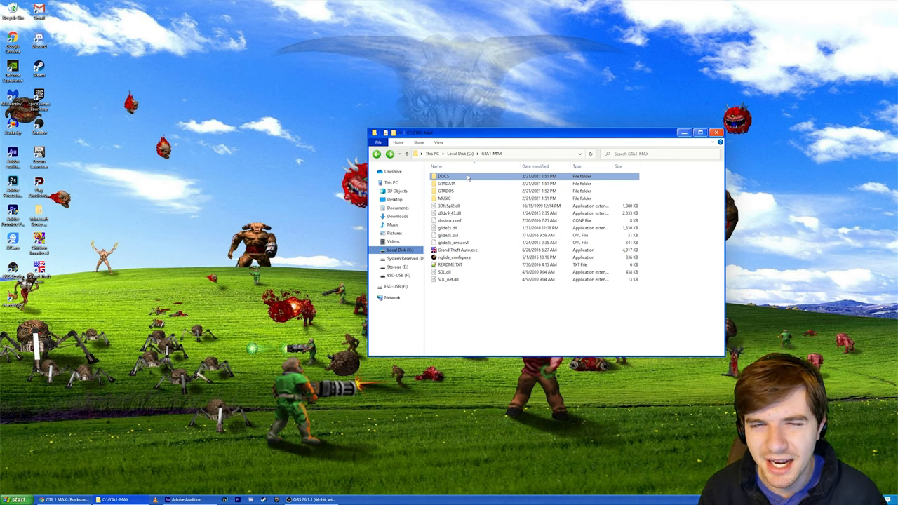
mouse_move(465, 138)
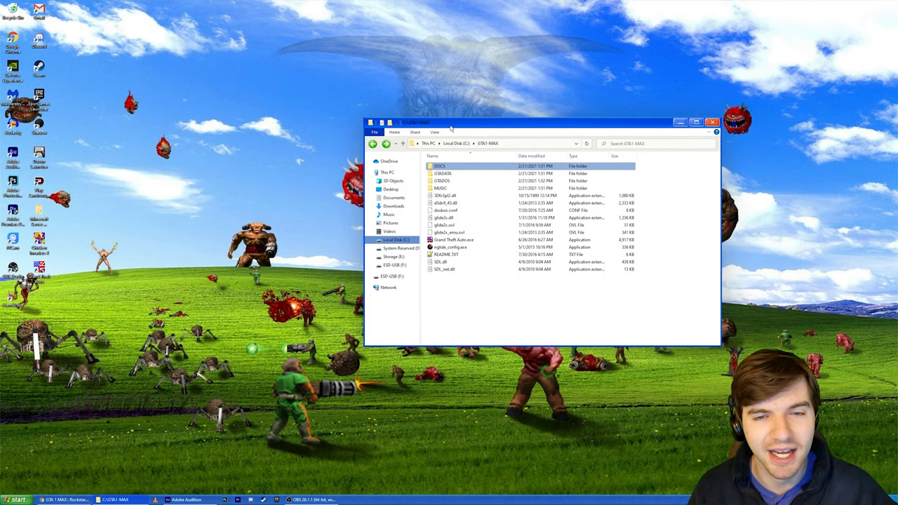
left_click(442, 180)
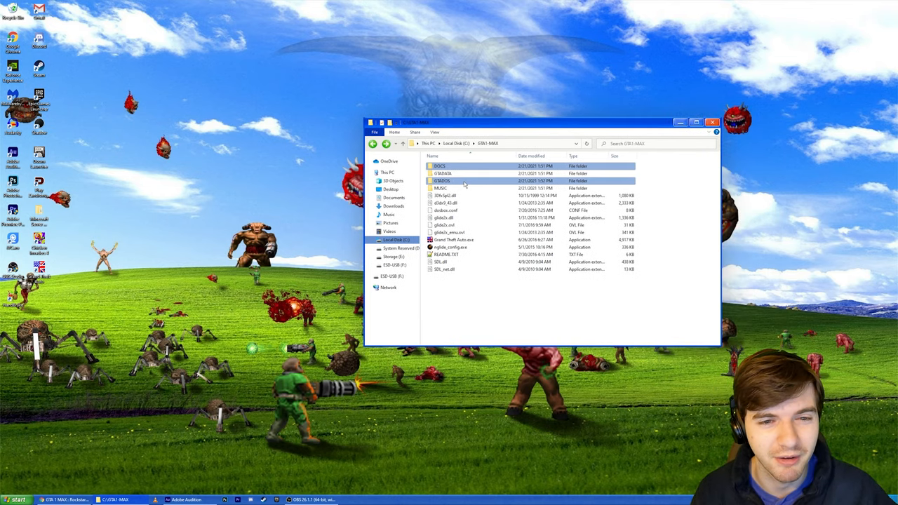
mouse_move(441, 180)
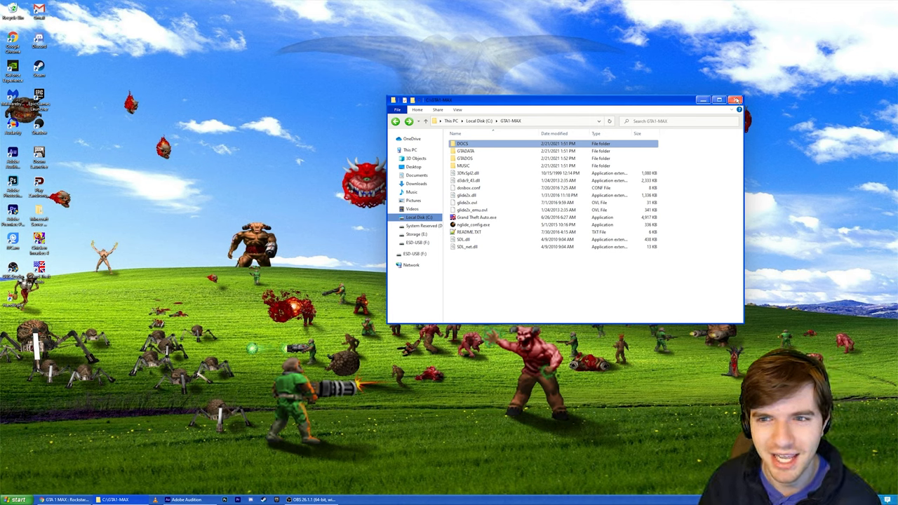
left_click_drag(561, 100, 466, 100)
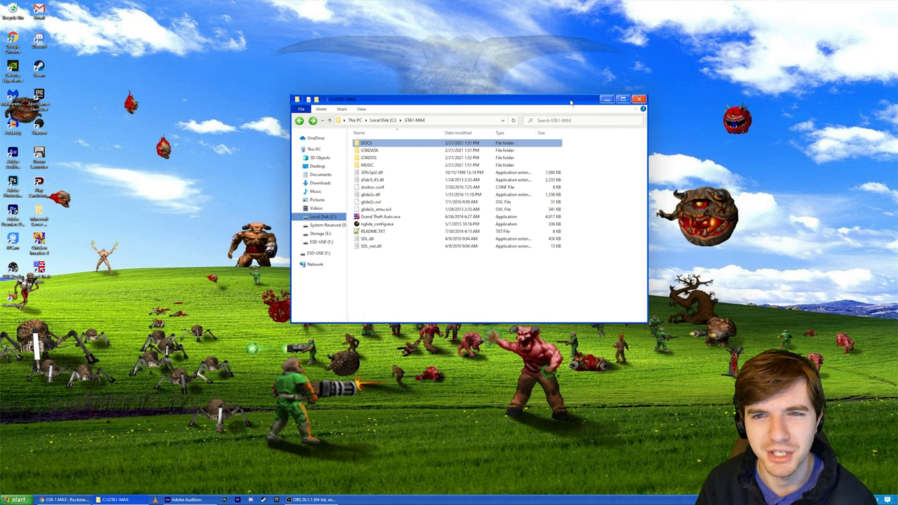